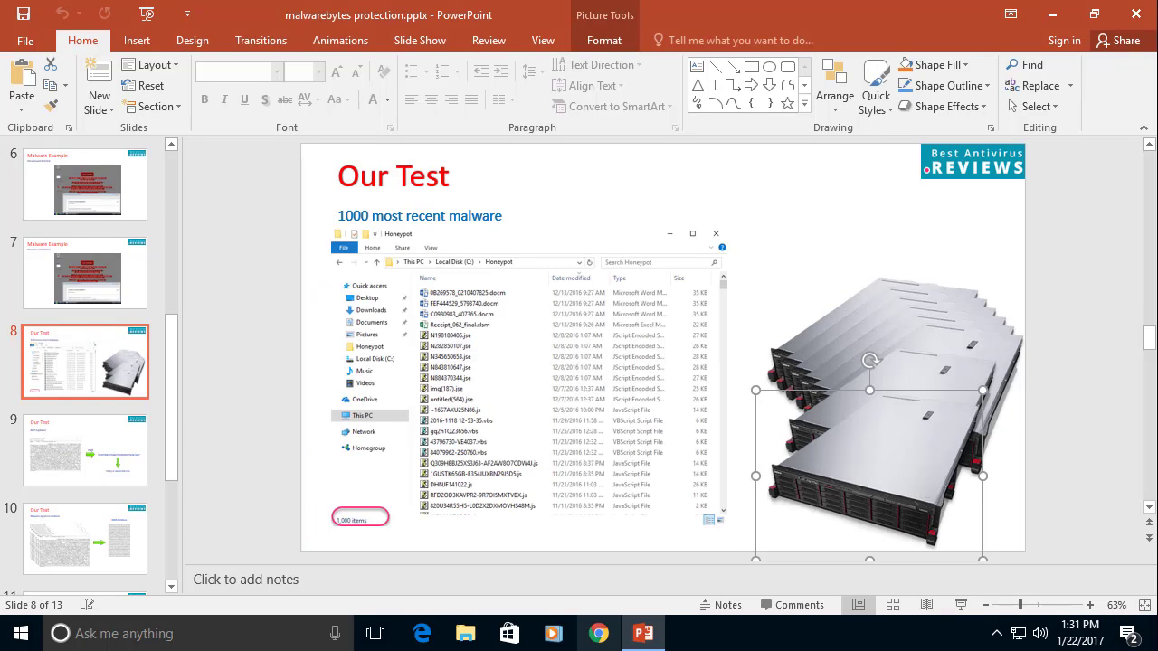
# - Bring the Chrome window with the VirusTotal page to the front
pyautogui.click(597, 632)
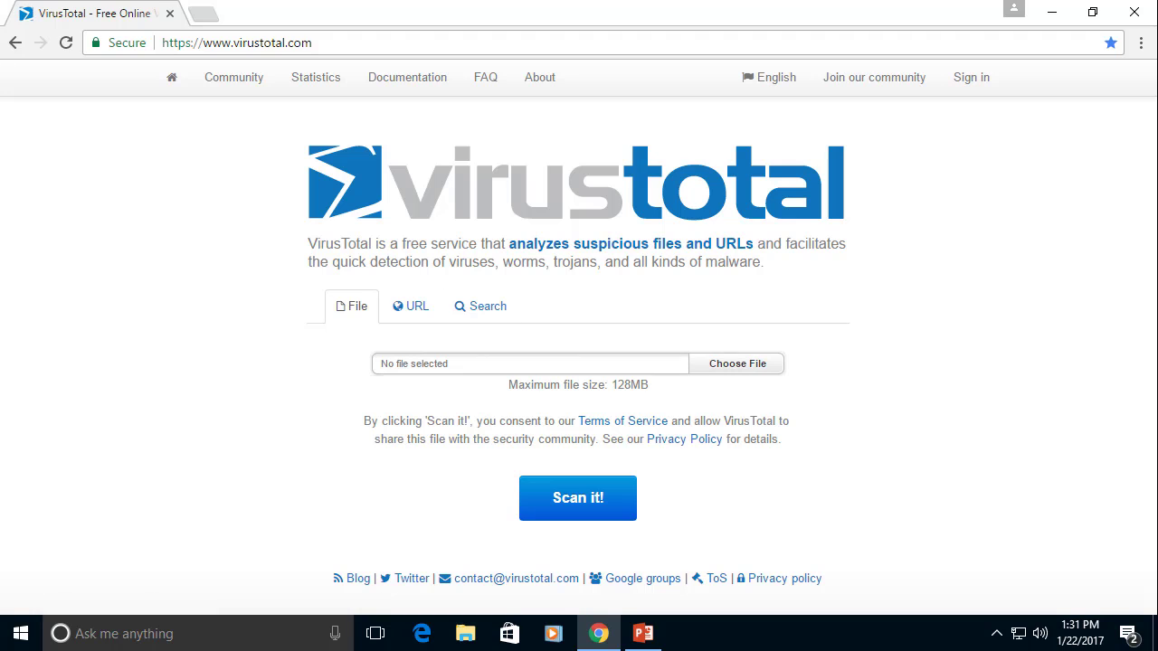
# - Upload ~16S7AXU25N86.js from Honeypot and view its existing 34/54 detection report
pyautogui.click(736, 364)
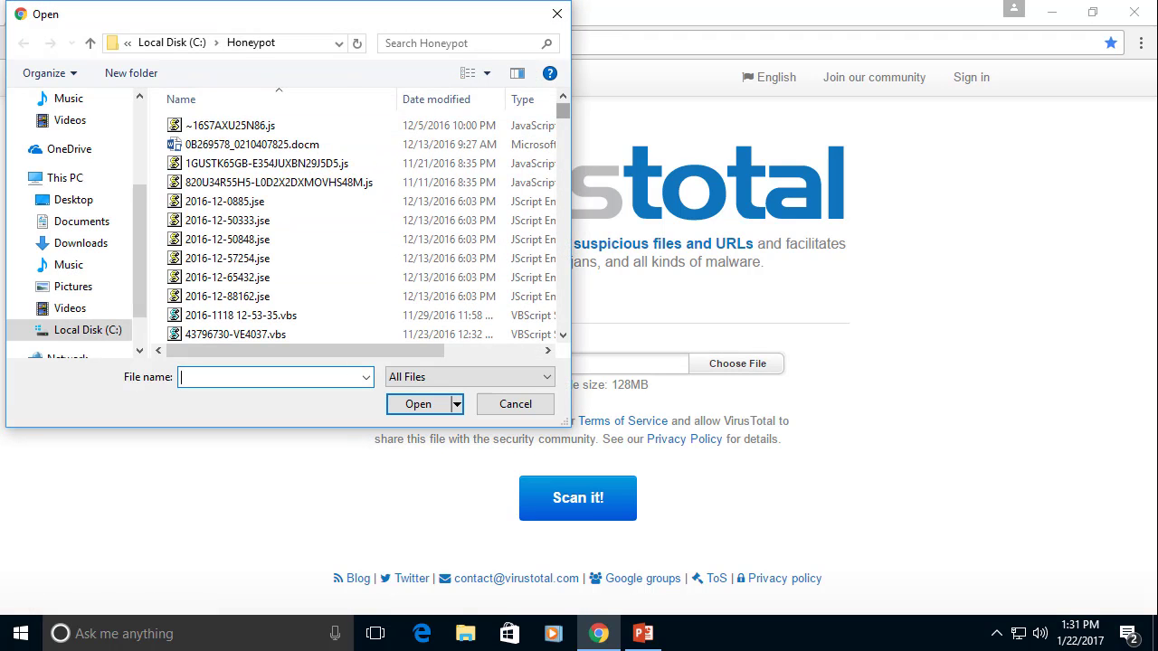
pyautogui.click(252, 144)
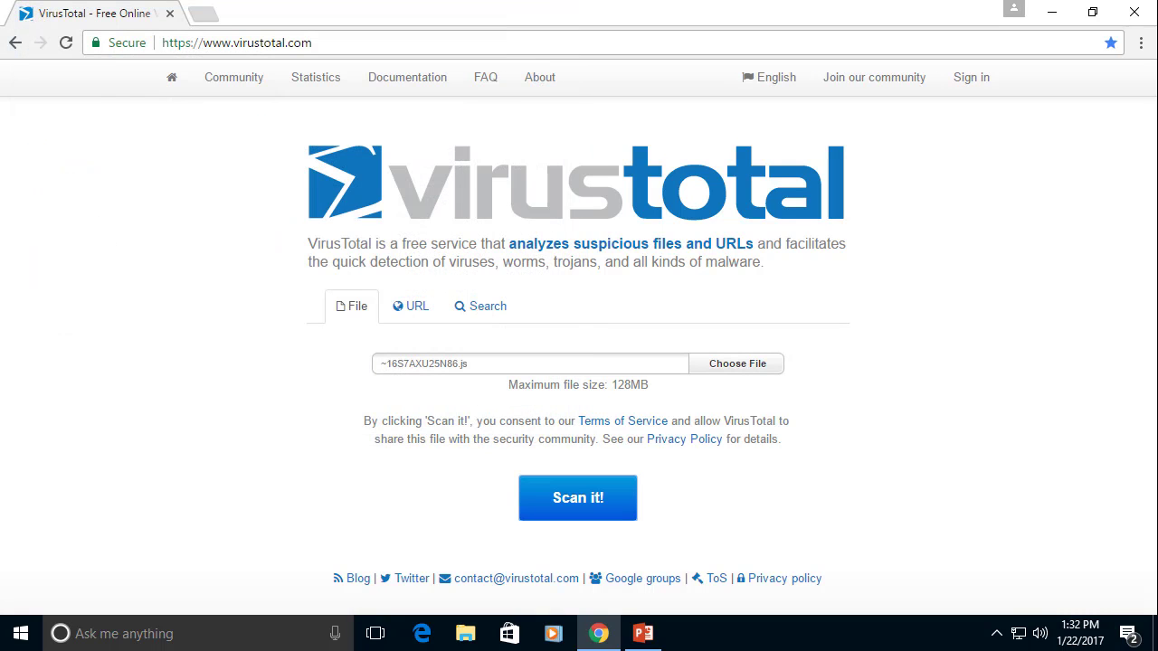
pyautogui.click(577, 498)
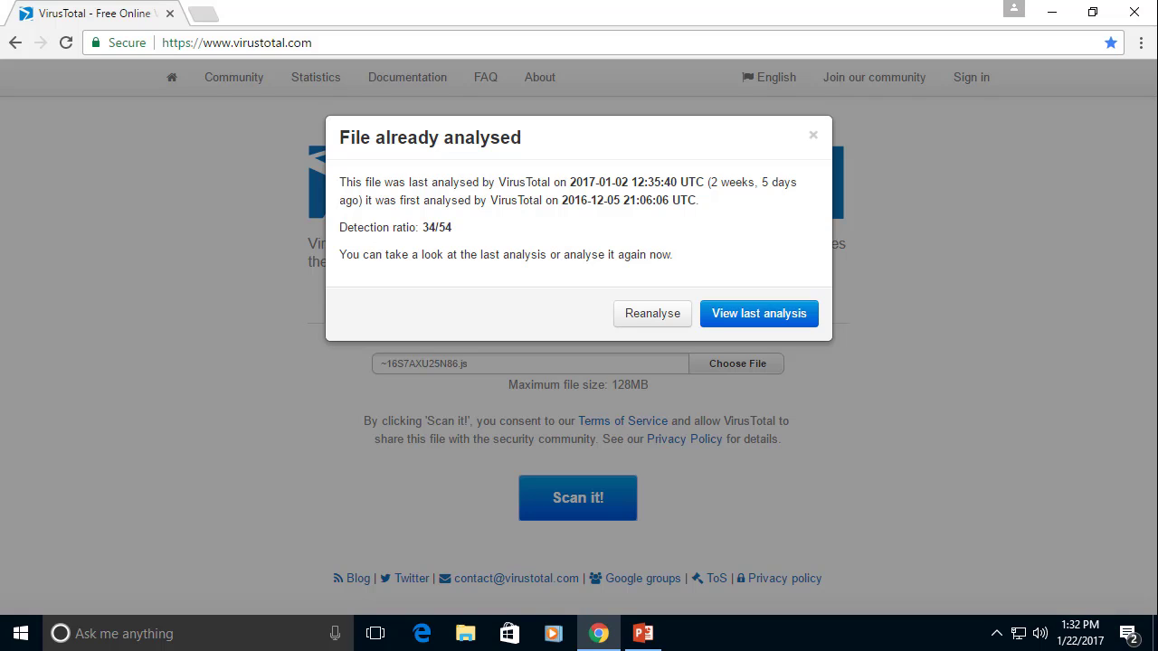
pyautogui.click(758, 313)
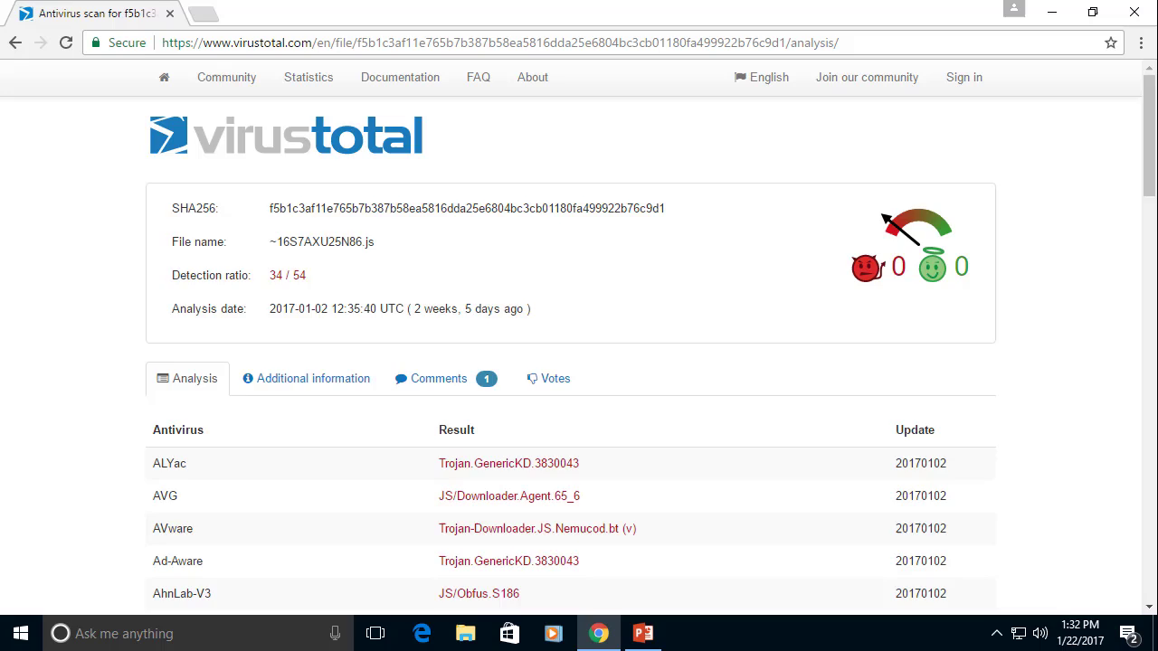
# - Scroll through the per-antivirus results to see which engines flag the file
pyautogui.scroll(-3)
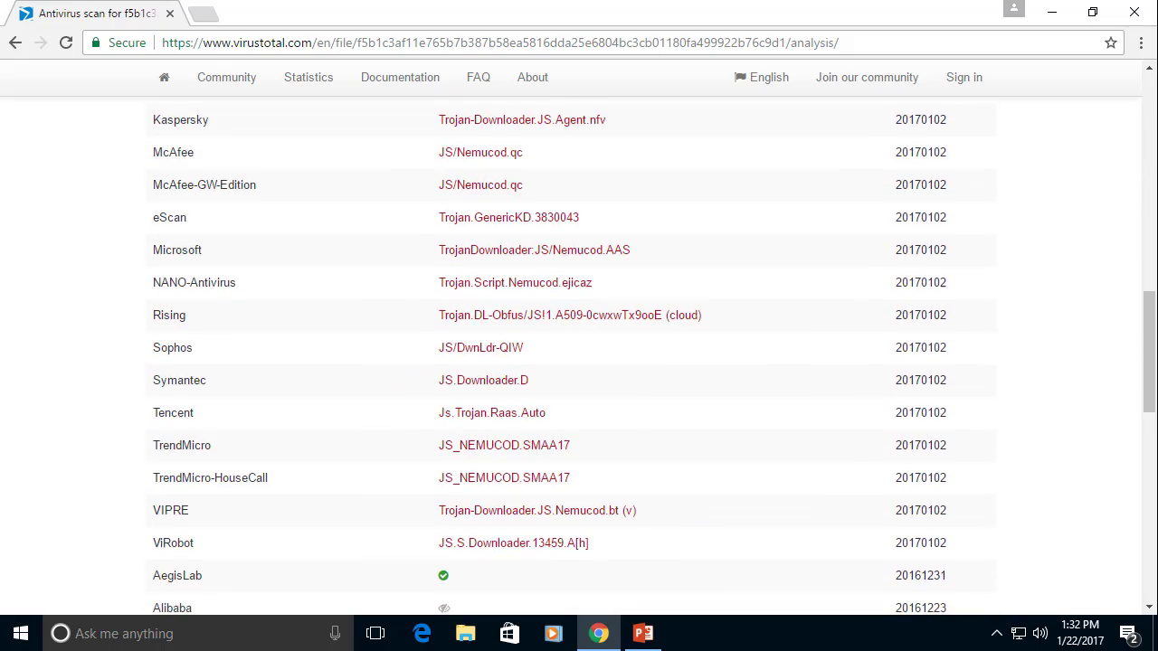
pyautogui.scroll(3)
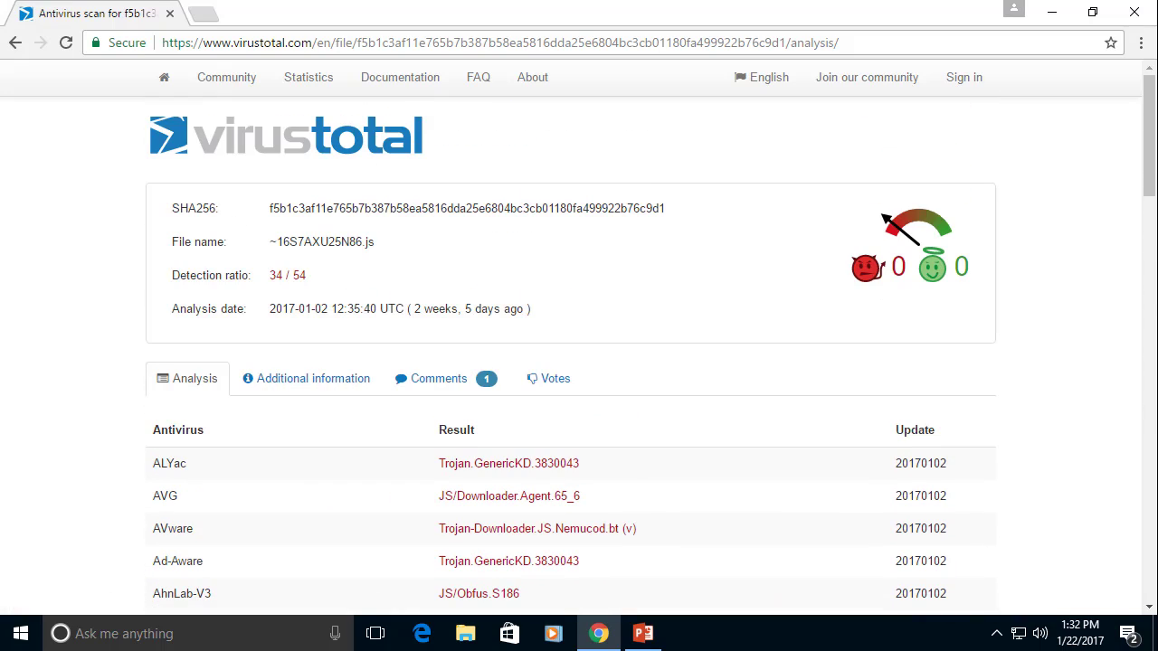
pyautogui.scroll(-3)
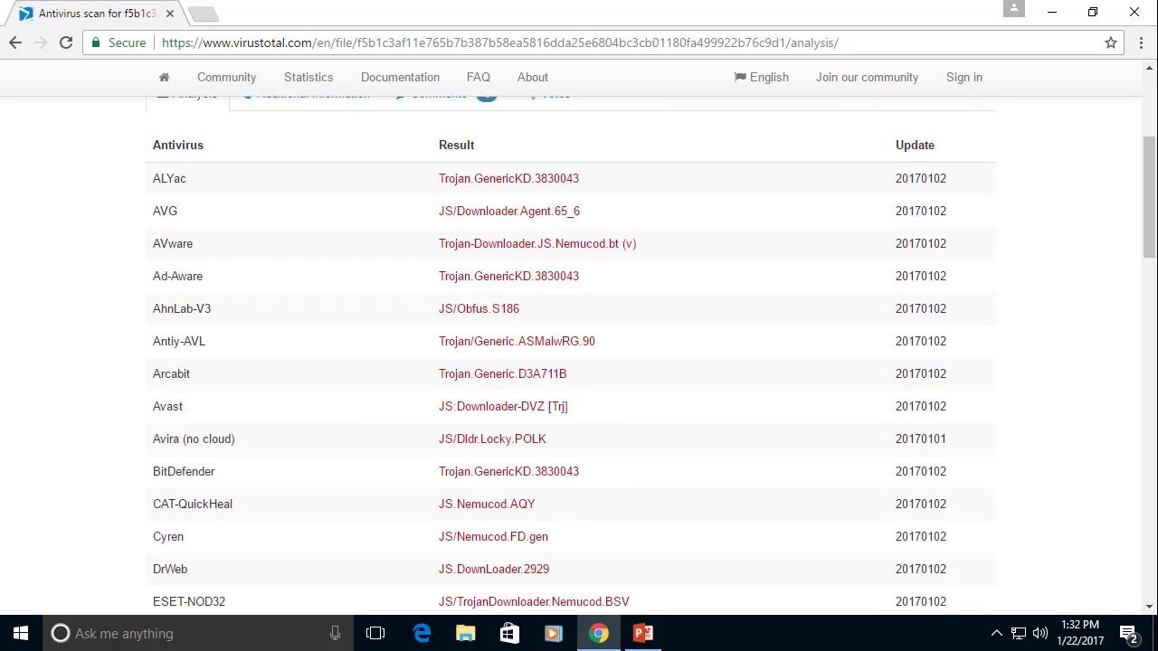
pyautogui.scroll(-3)
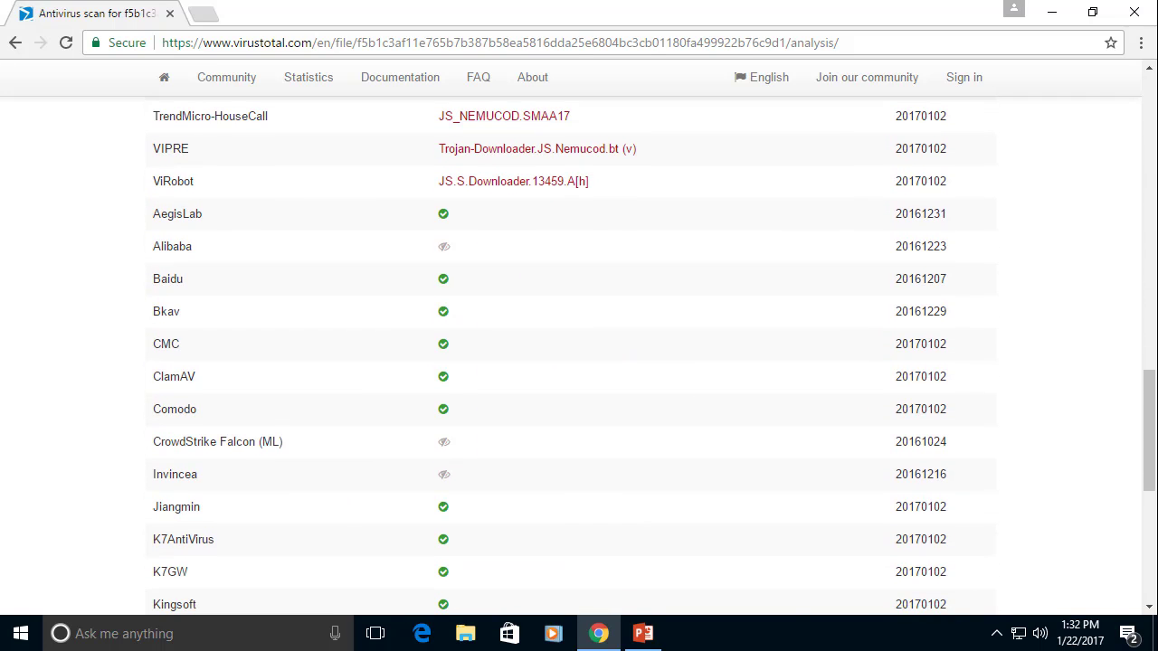
pyautogui.scroll(-3)
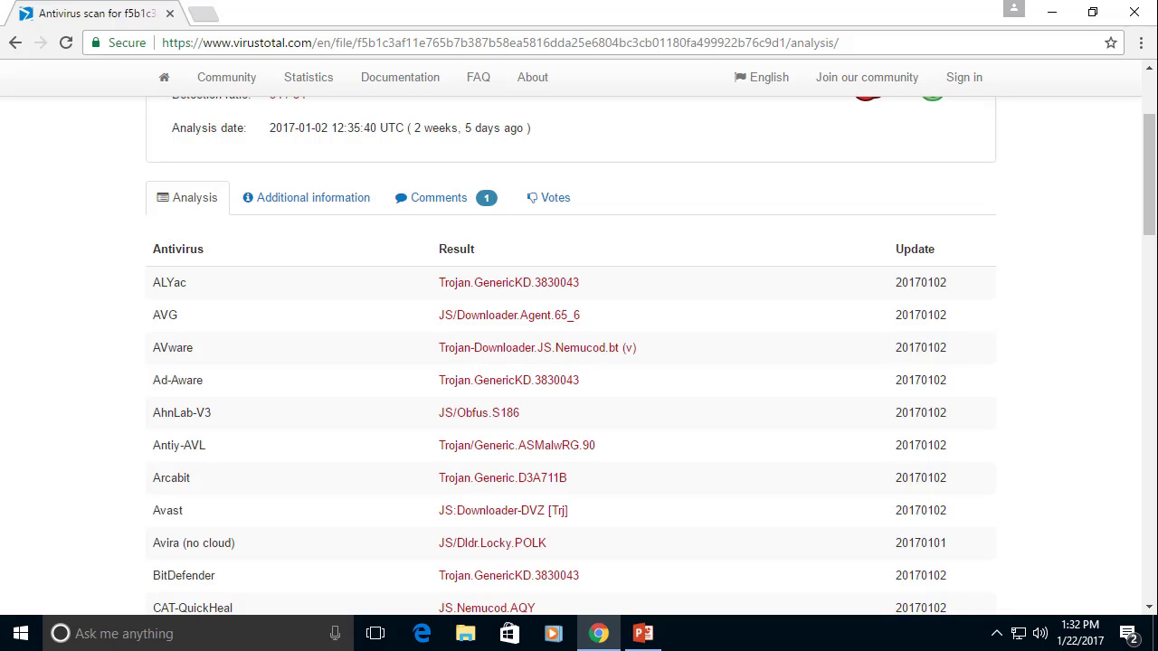
pyautogui.scroll(3)
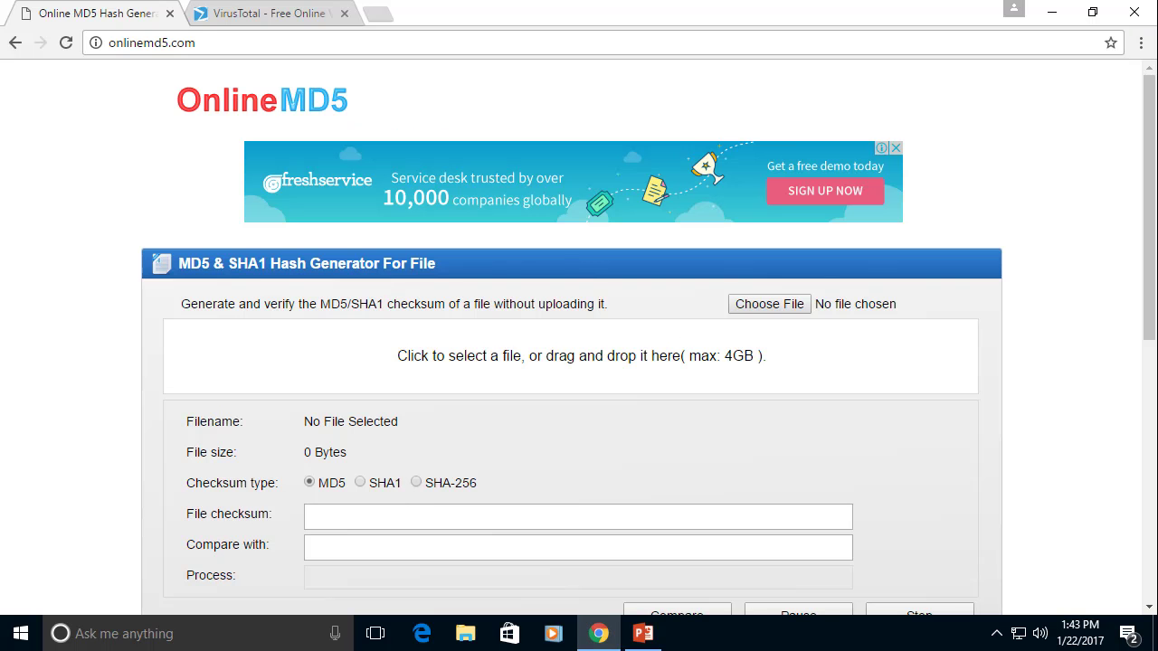
# - Hash ~16S7AXU25N86.js on OnlineMD5, copy the MD5 checksum, and return to VirusTotal
pyautogui.click(769, 303)
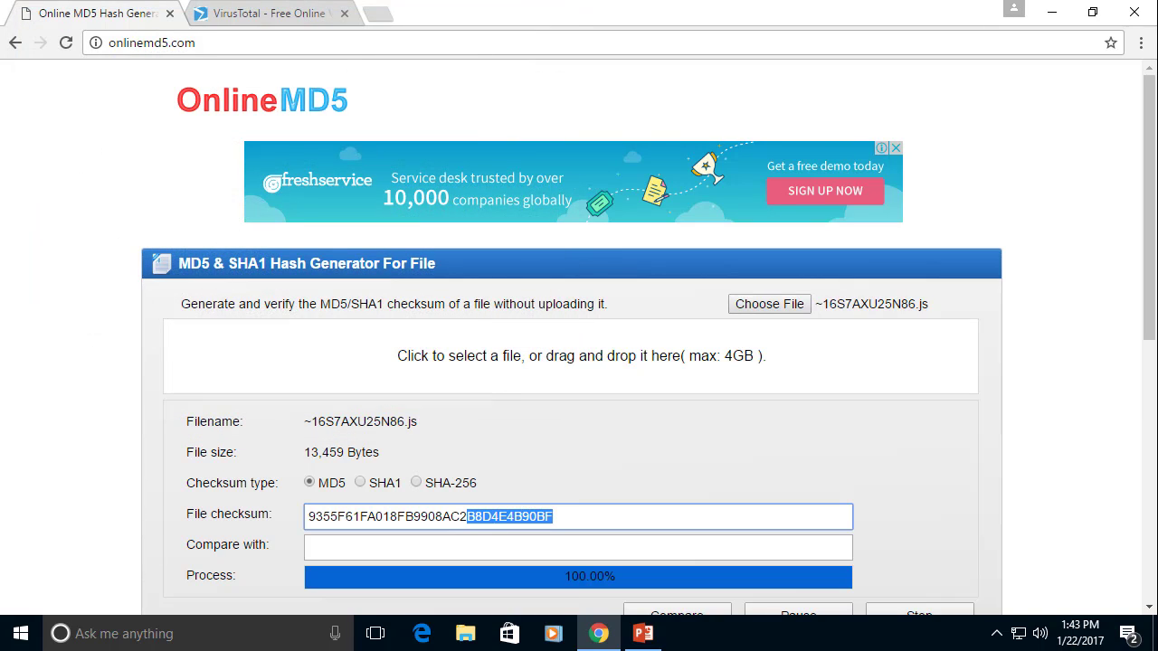
pyautogui.rightClick(425, 517)
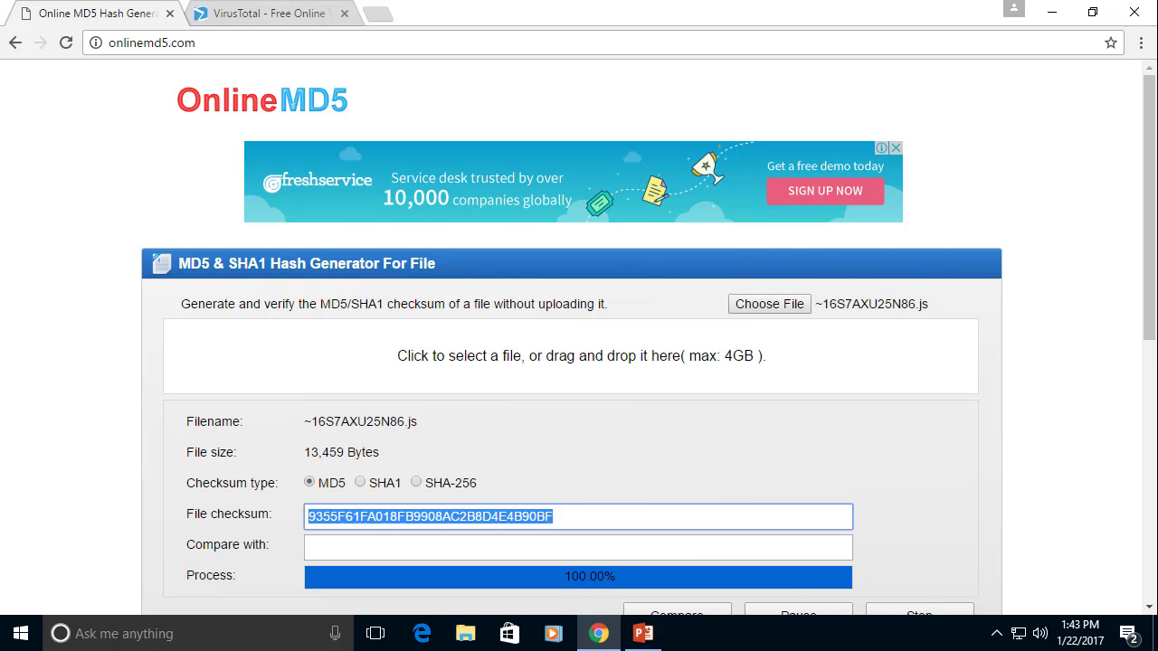
pyautogui.click(262, 14)
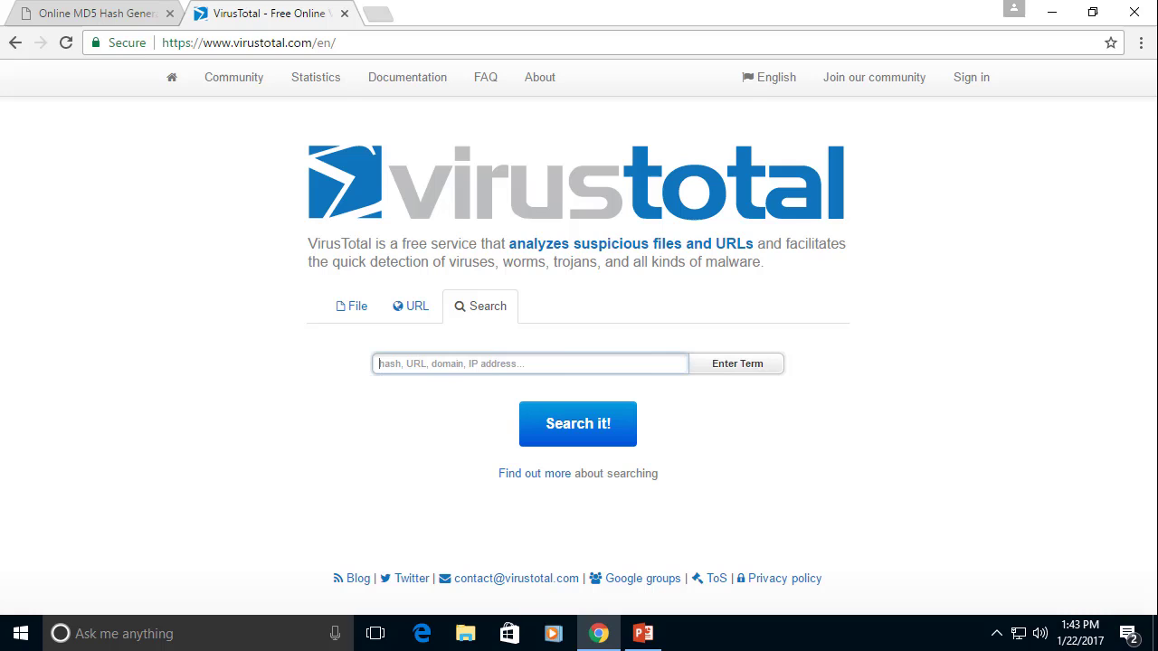
# - Search VirusTotal for hash 9355F61FA018FB9908AC2B8D4E4B90BF, confirm the 34/54 report, then go to malwarebytes.com
pyautogui.write('9355F61FA018FB9908AC2B8D4E4B90BF')
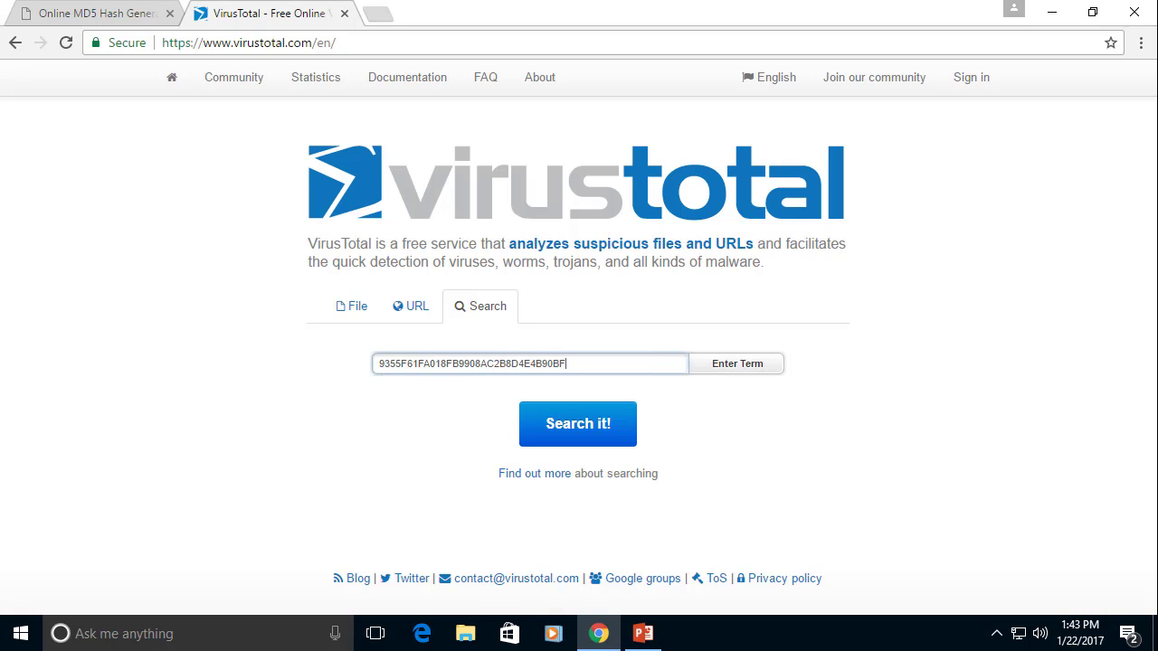
pyautogui.click(577, 423)
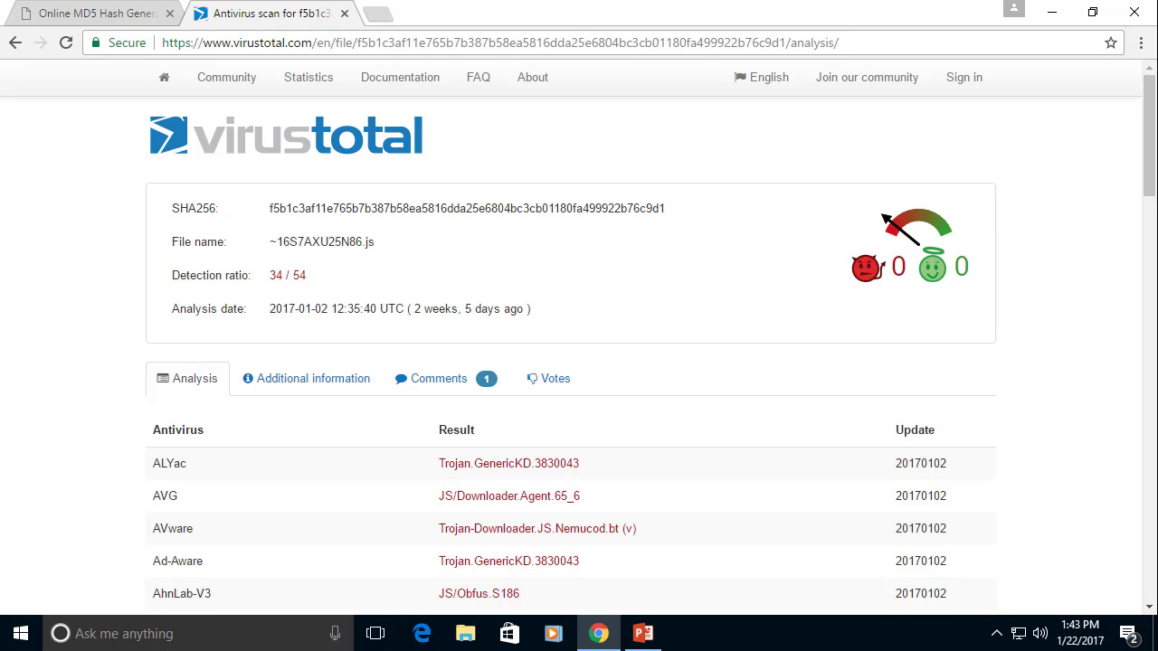
pyautogui.scroll(-3)
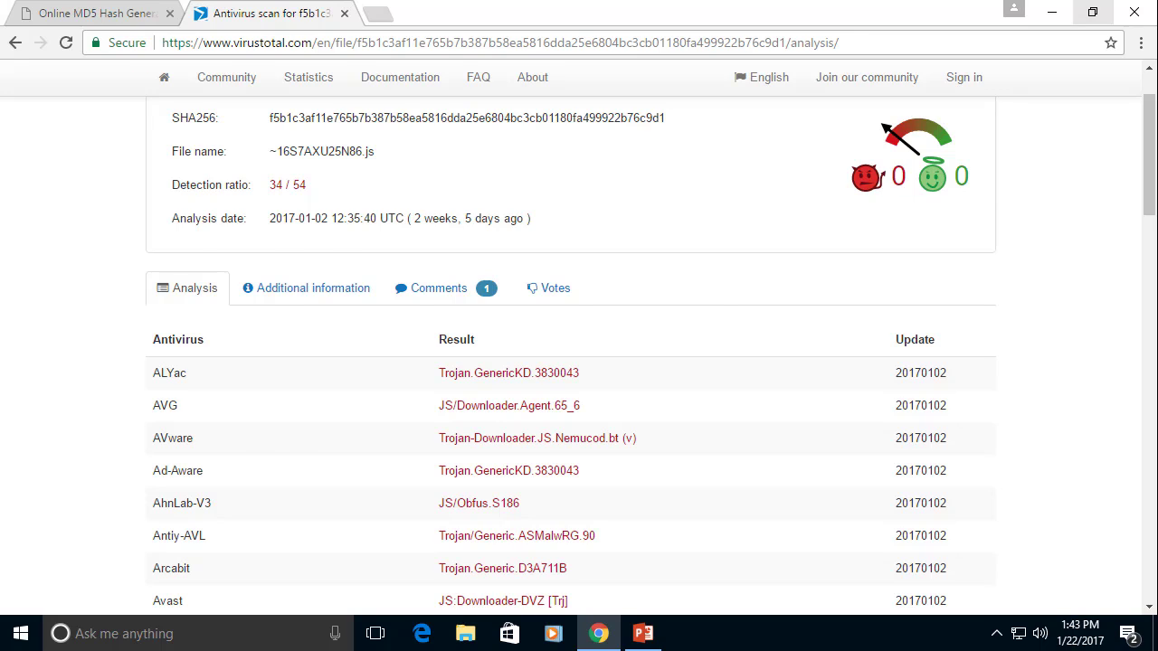
pyautogui.click(644, 633)
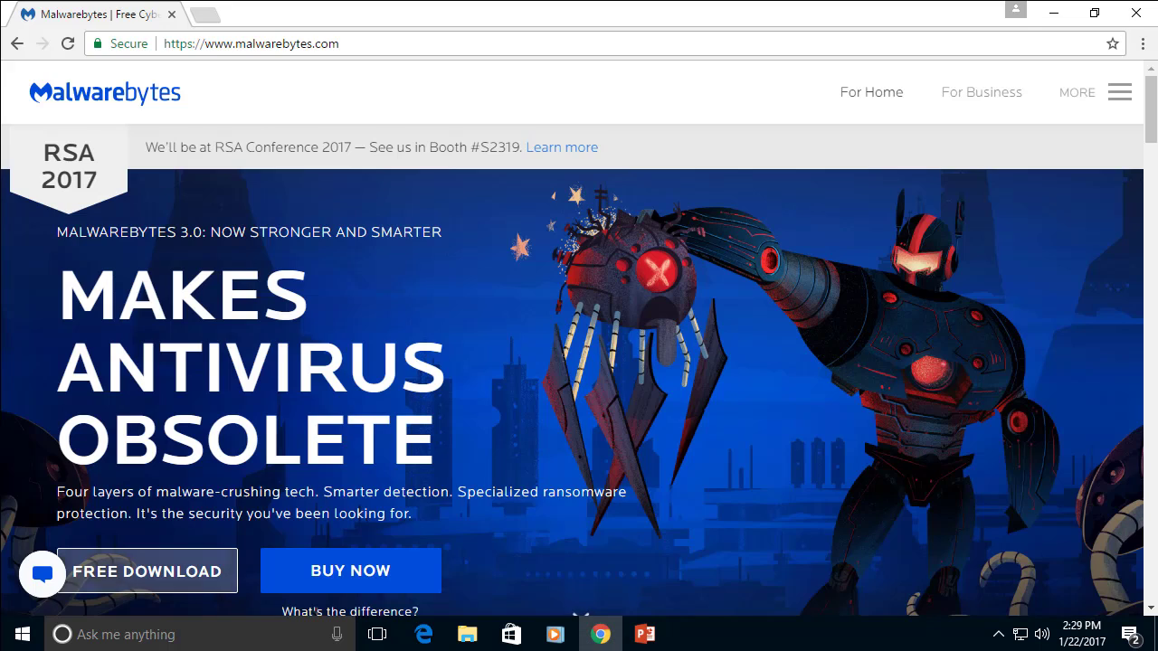
# - Download the free Malwarebytes installer mb3-setup-consumer-3.0.5.1299.exe
pyautogui.click(147, 570)
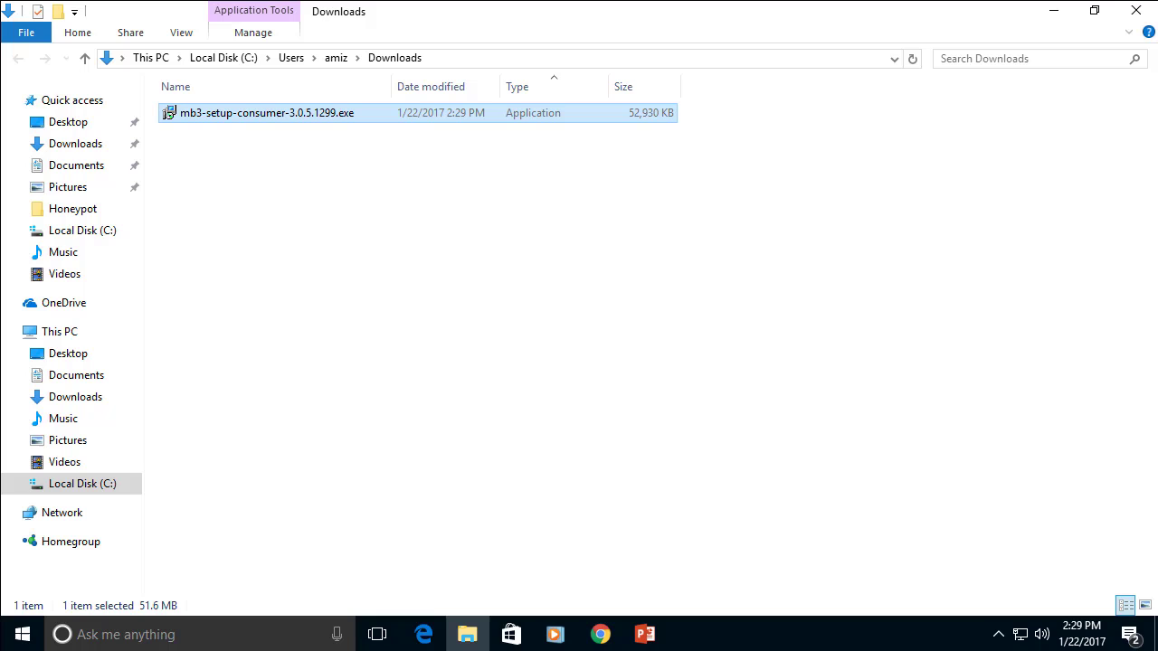
# - Run the installer in English, accept the license, keep the default folder, install and launch Malwarebytes
pyautogui.doubleClick(267, 112)
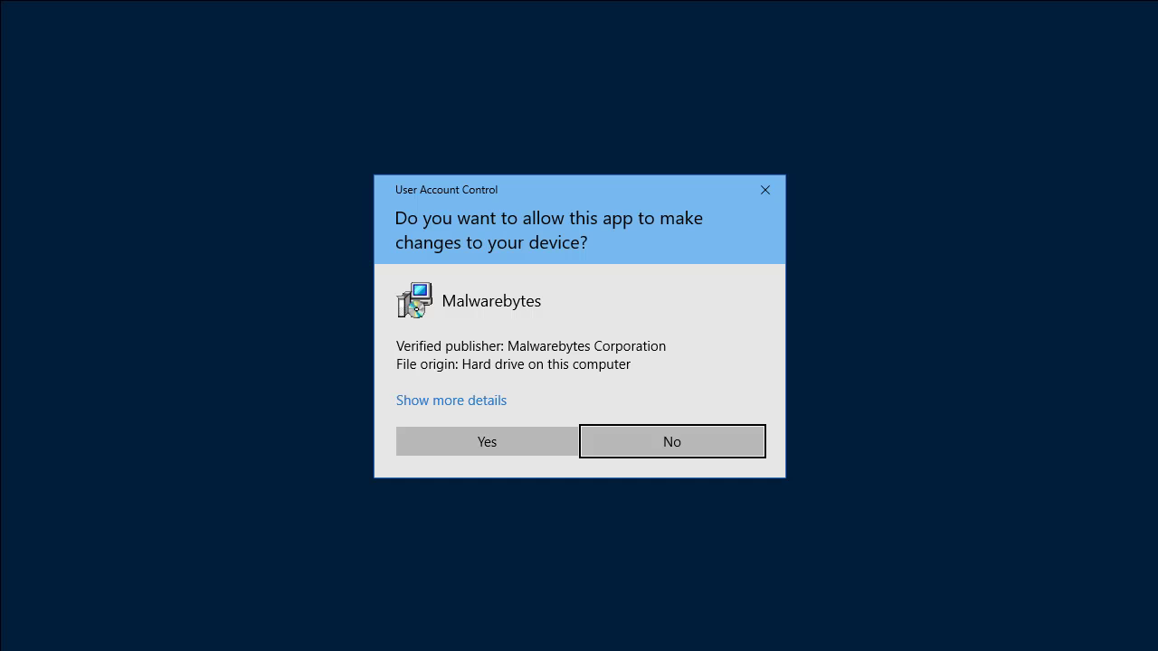
pyautogui.click(486, 441)
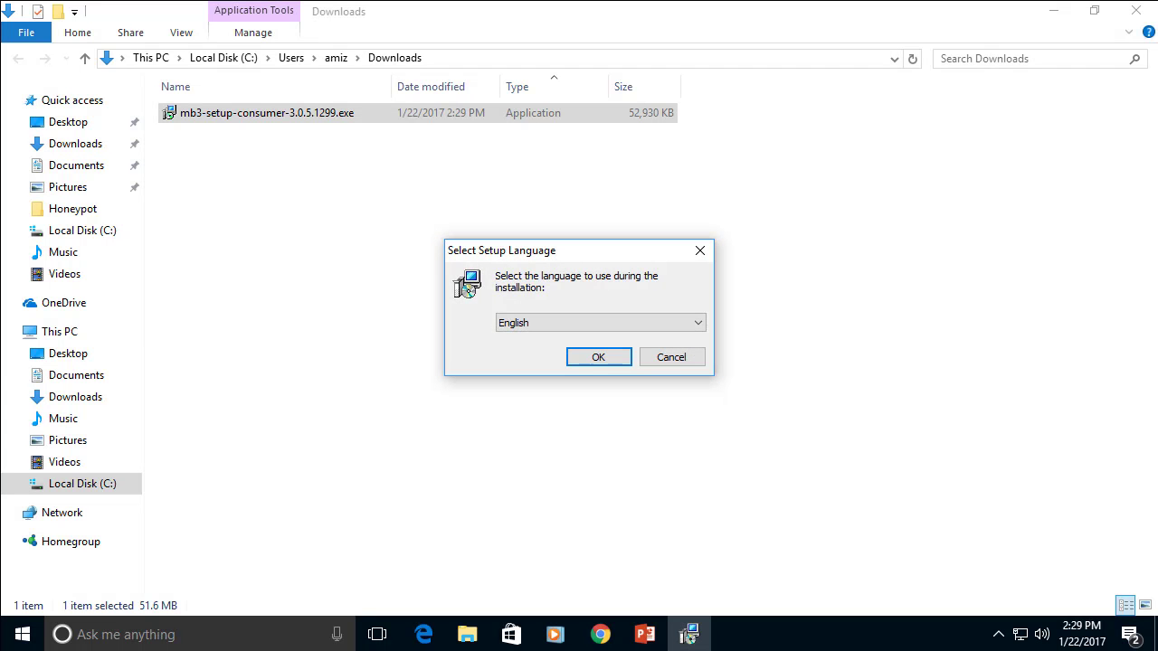
pyautogui.click(598, 357)
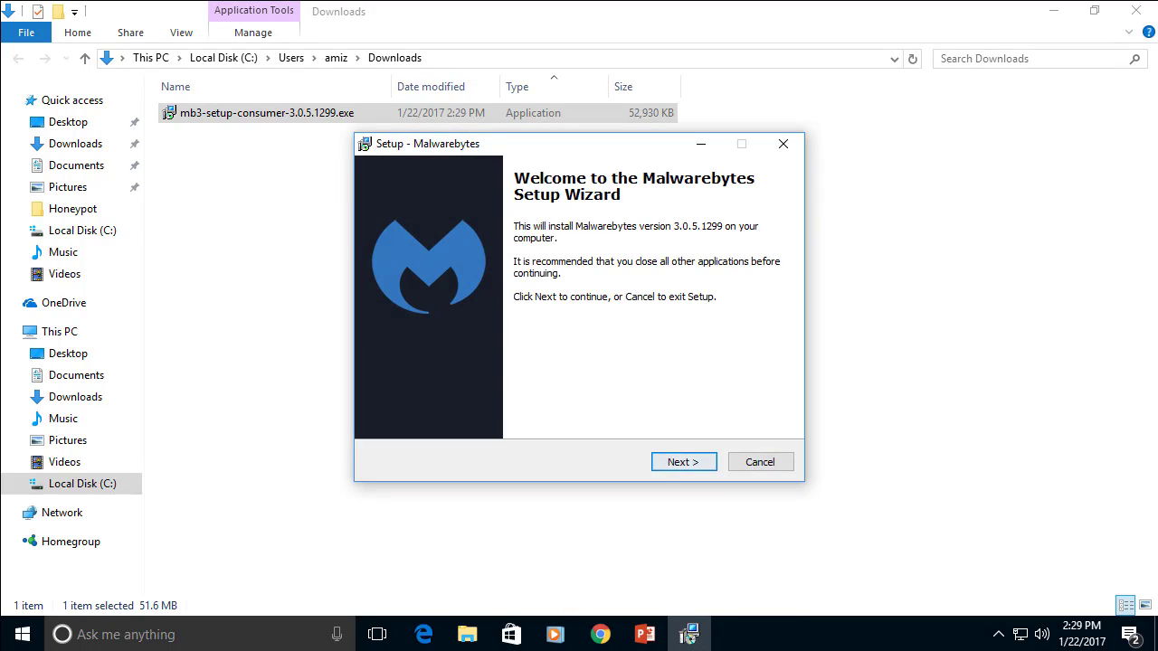
pyautogui.click(683, 462)
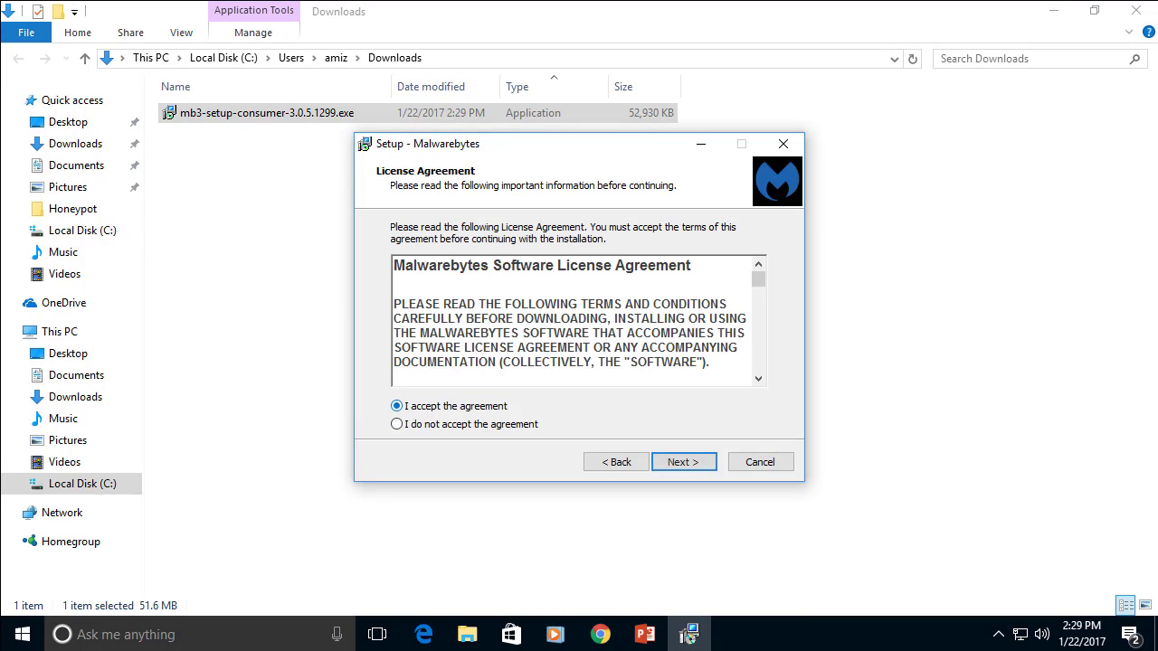
pyautogui.click(684, 462)
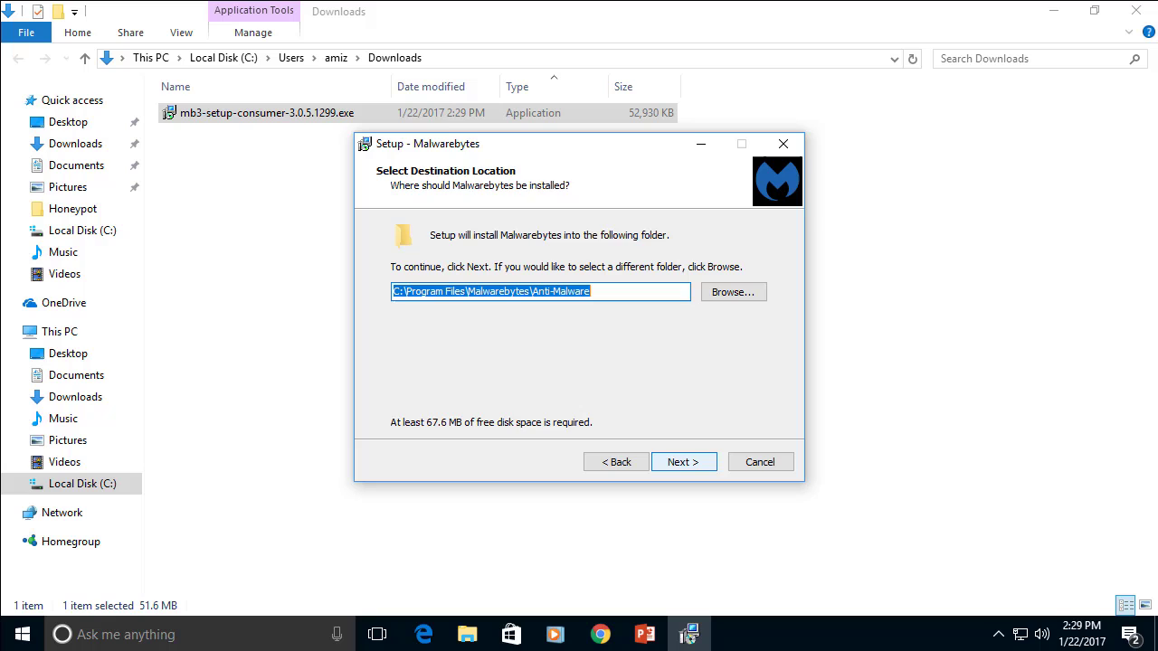
pyautogui.click(684, 461)
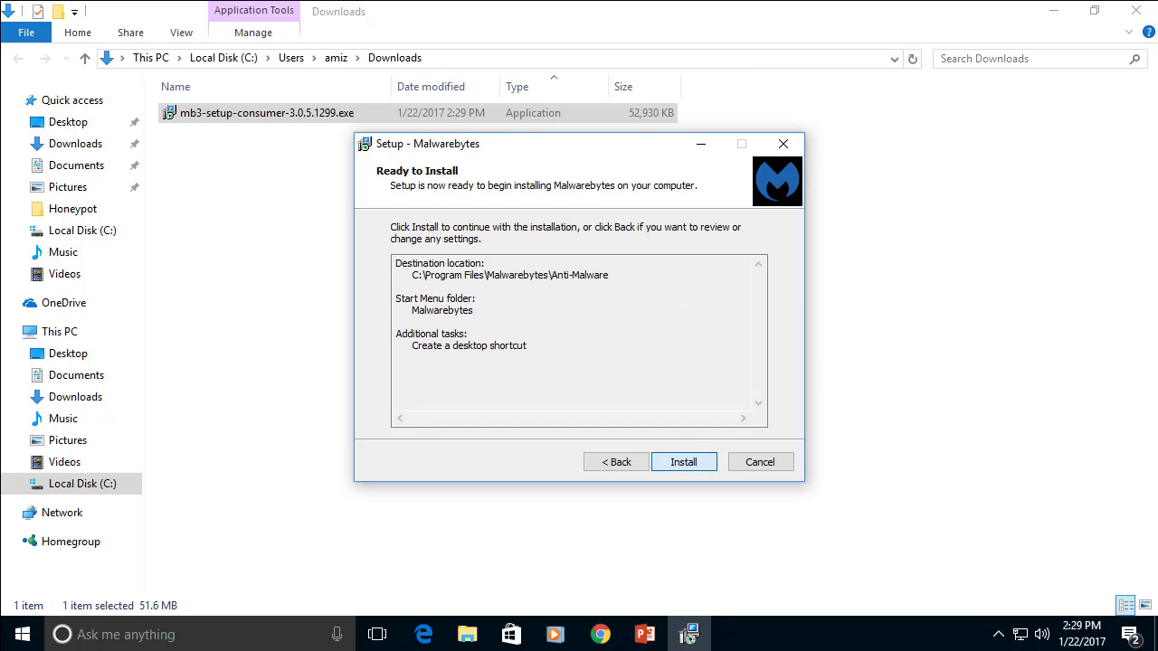
pyautogui.click(684, 461)
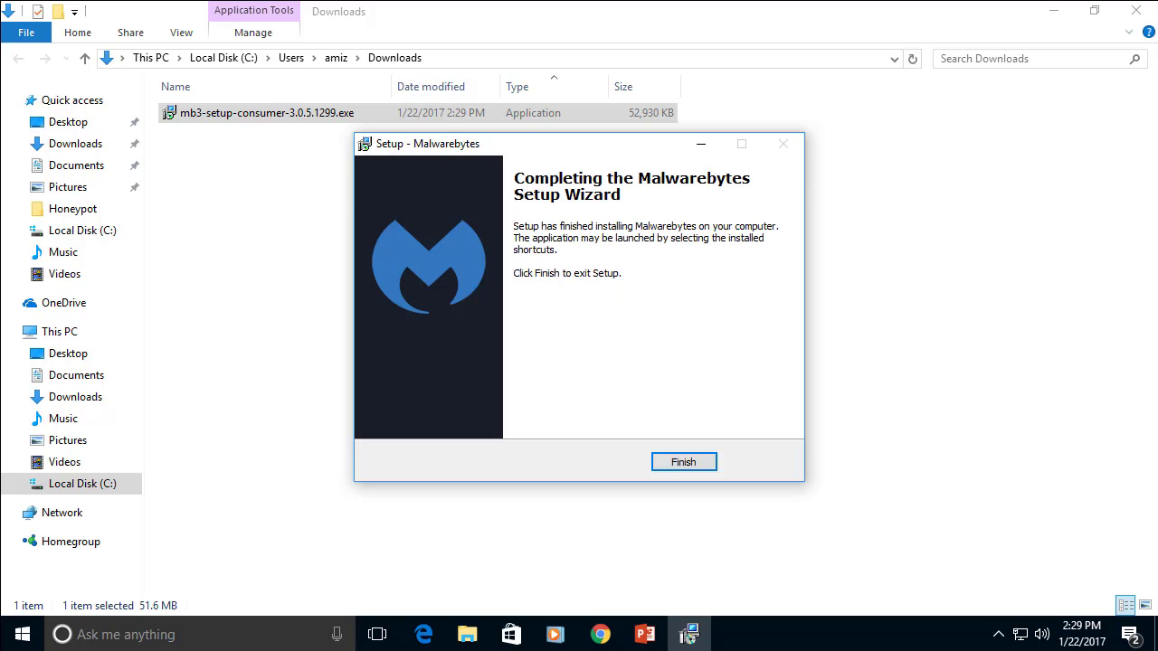
pyautogui.click(684, 462)
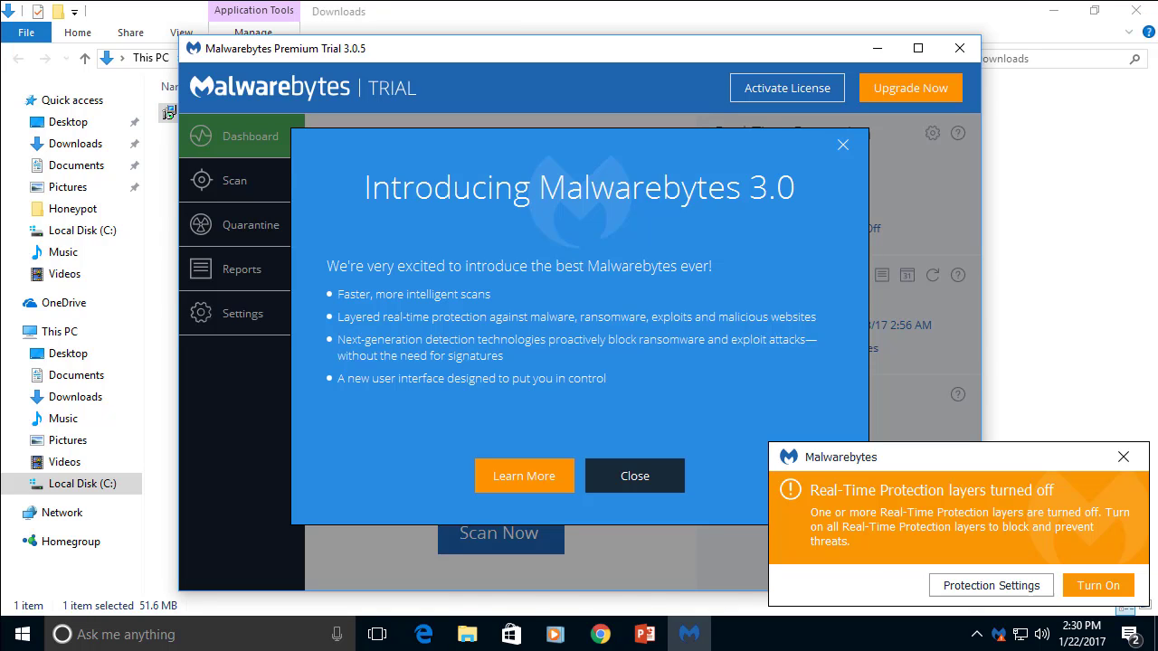
# - Dismiss the Malwarebytes 3.0 introduction and set the dashboard aside
pyautogui.click(635, 476)
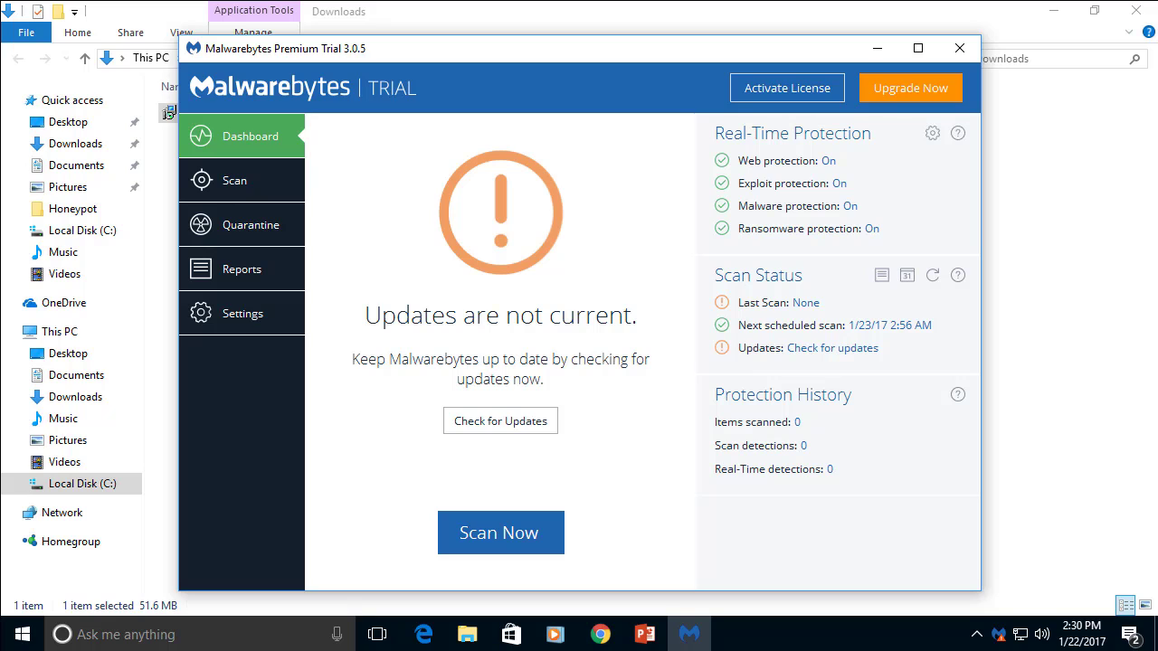
pyautogui.click(832, 348)
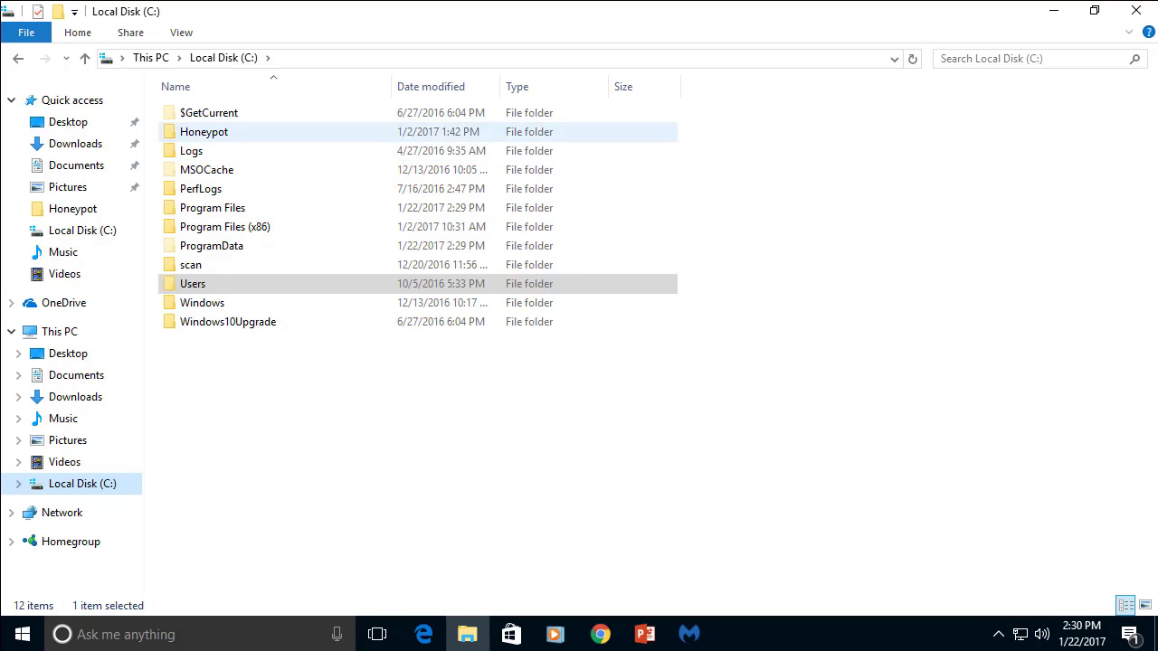
# - Scan the Honeypot folder with Malwarebytes from its context menu, finding 426 threats
pyautogui.doubleClick(203, 132)
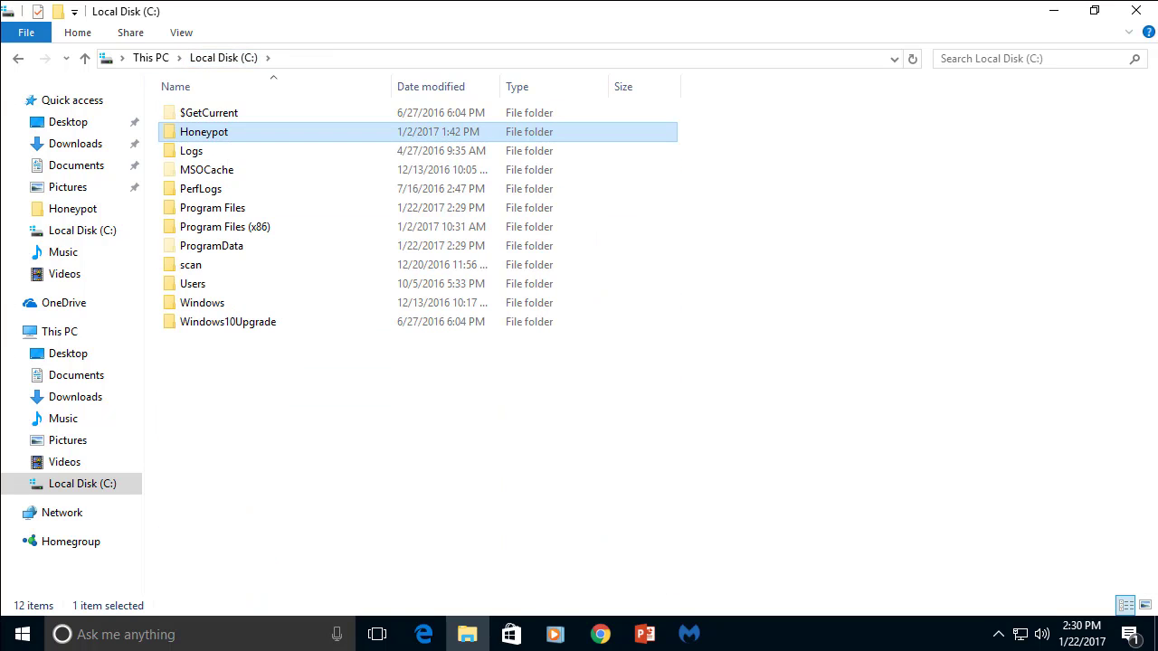
pyautogui.rightClick(203, 131)
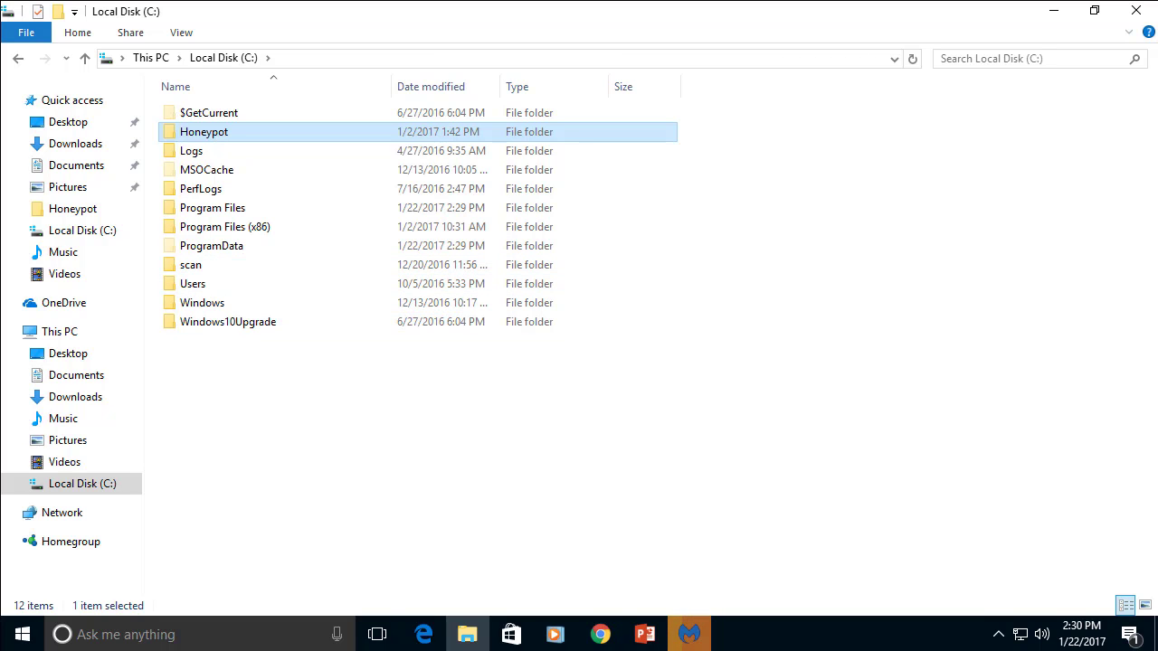
pyautogui.click(688, 633)
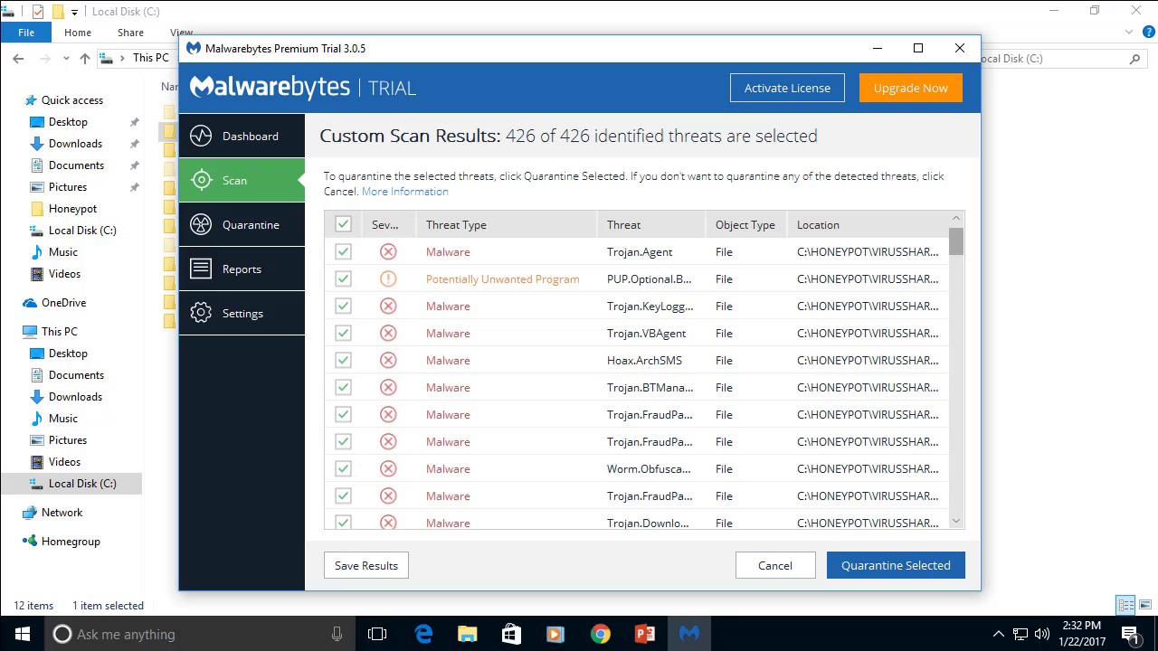
# - Quarantine all 426 selected threats and decline the restart prompt
pyautogui.scroll(-3)
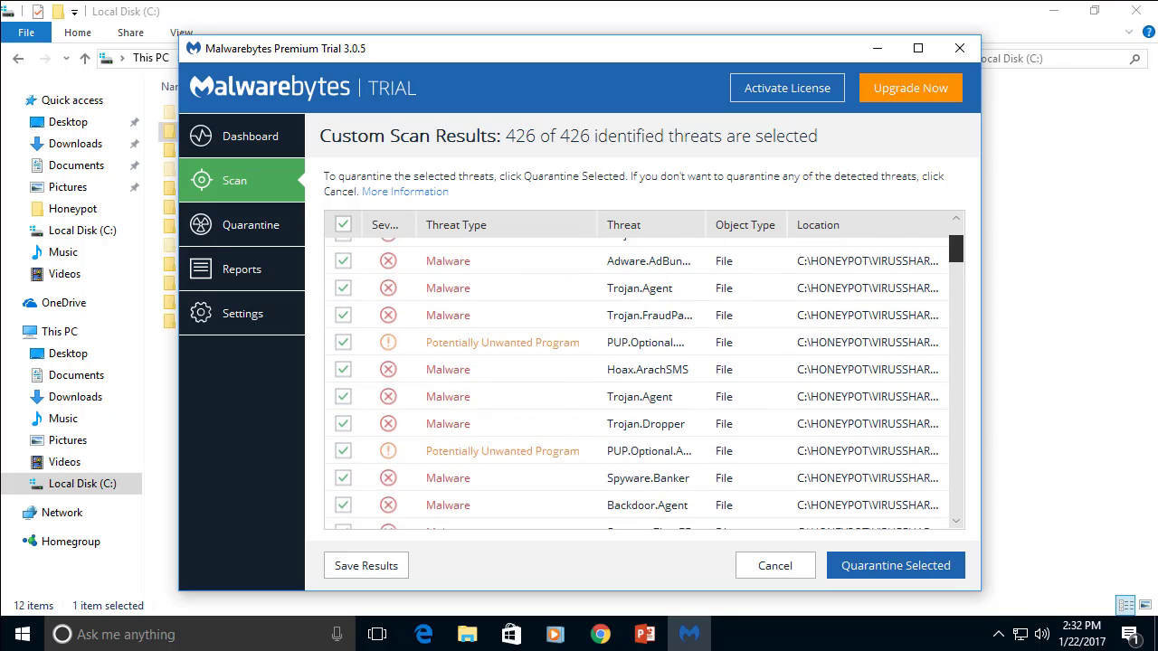
pyautogui.scroll(-3)
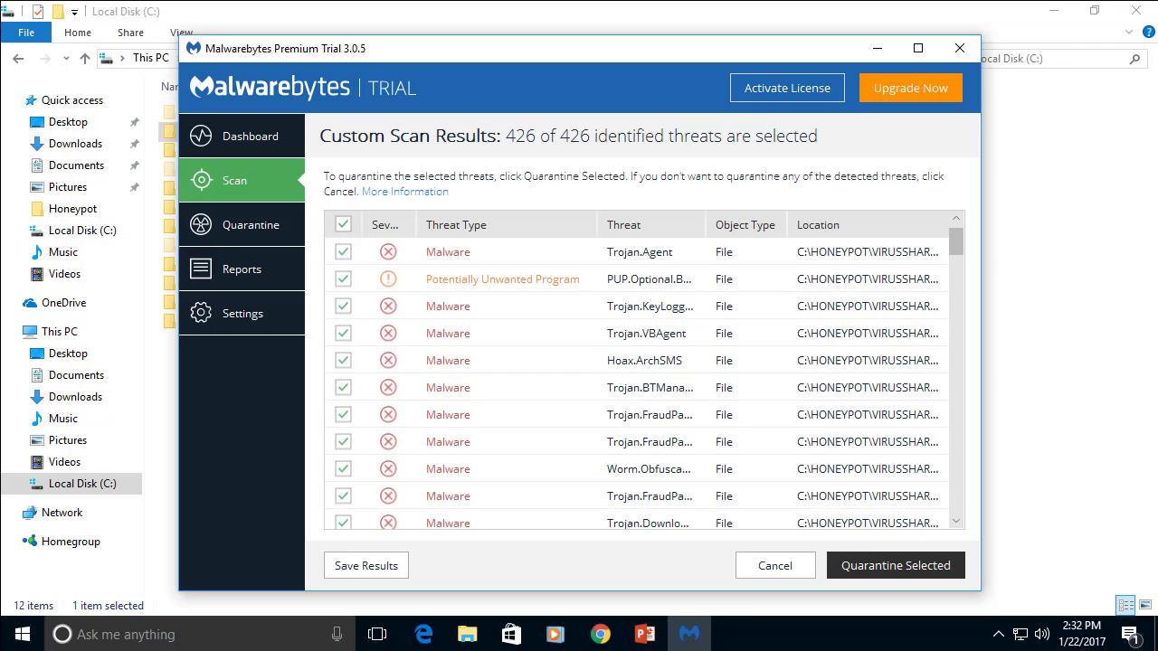
pyautogui.click(896, 566)
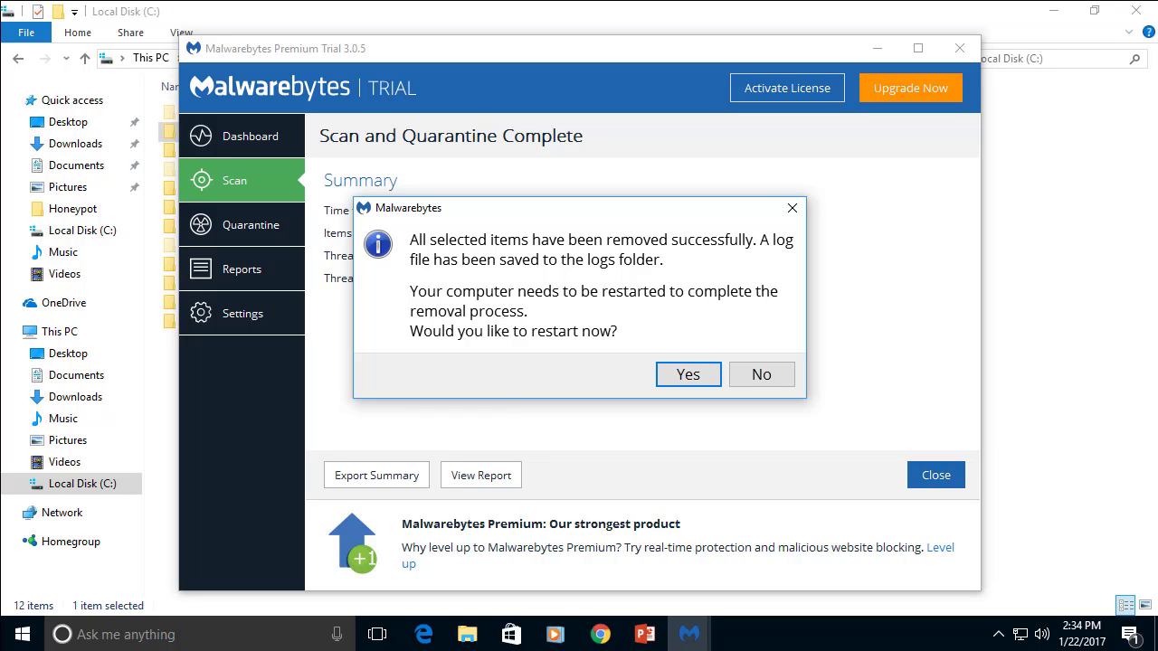
pyautogui.click(761, 374)
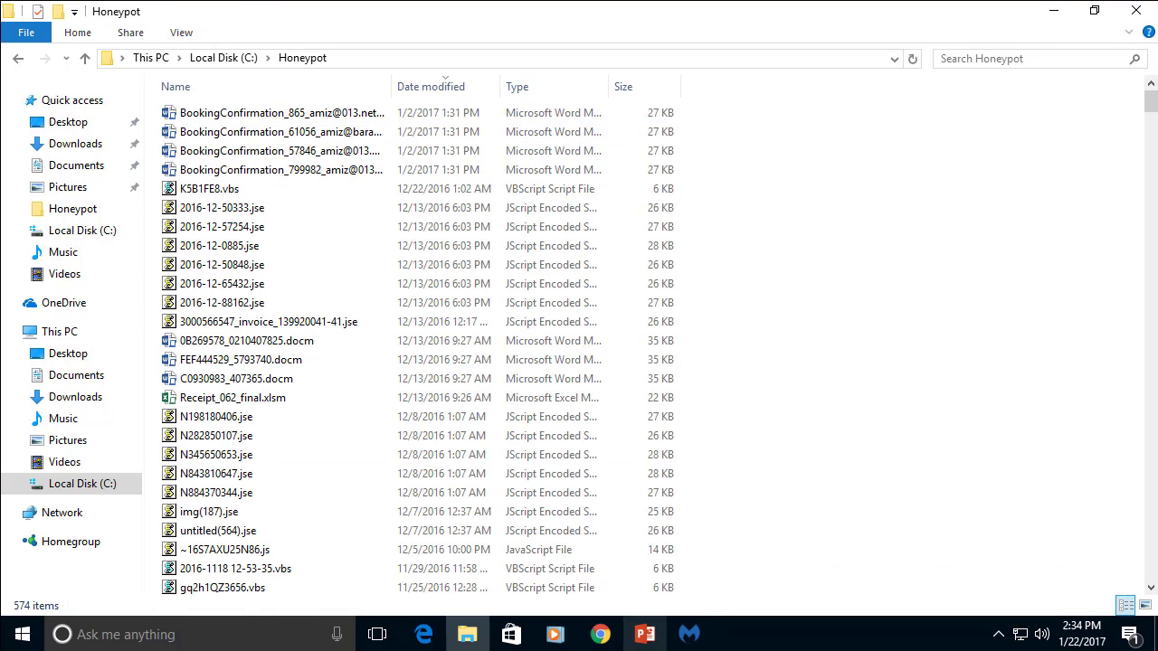
# - Switch from the Honeypot folder in File Explorer to virustotal.com in Chrome
pyautogui.click(690, 634)
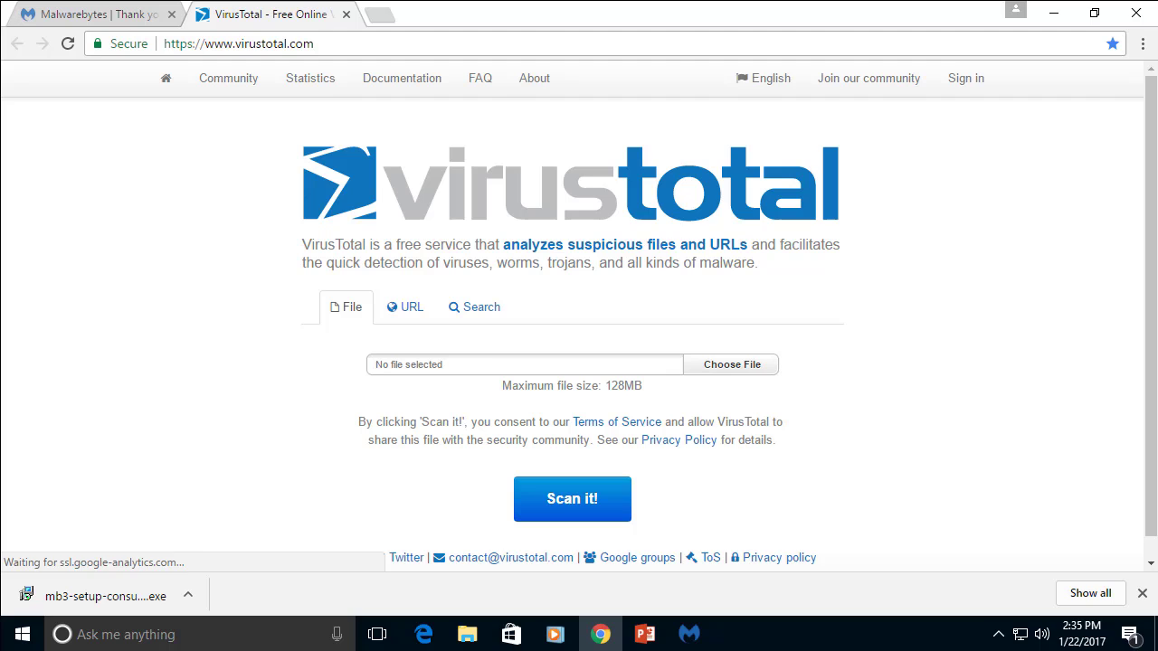
# - Upload the leftover .js script from C:\Honeypot to VirusTotal and scan it
pyautogui.click(731, 364)
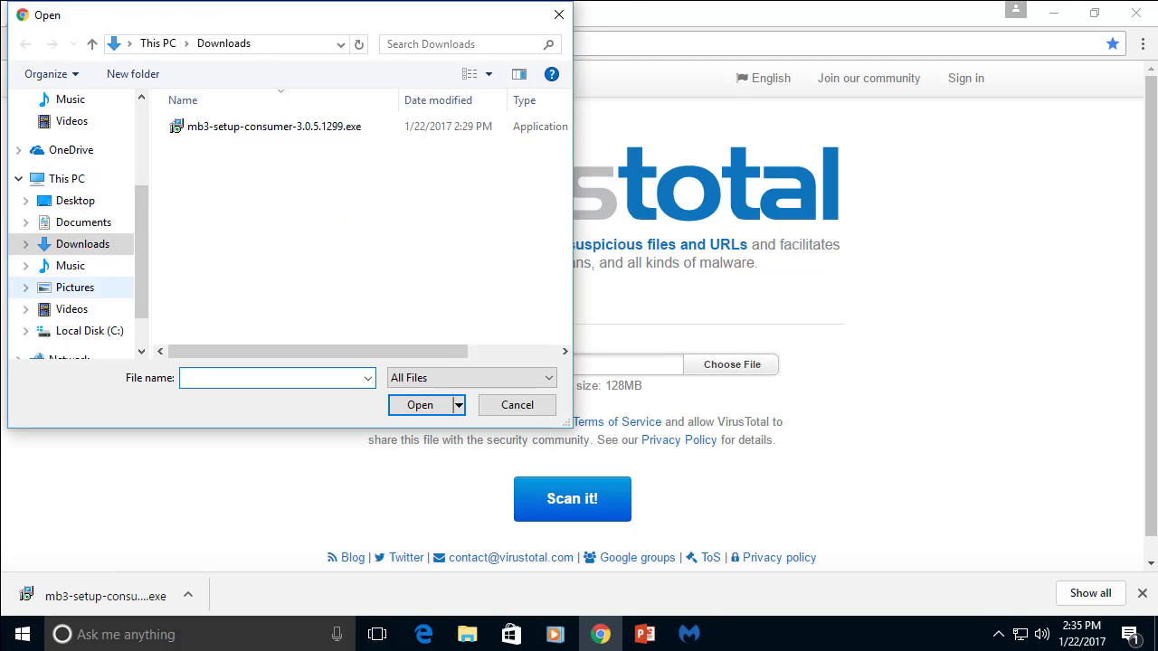
pyautogui.click(88, 331)
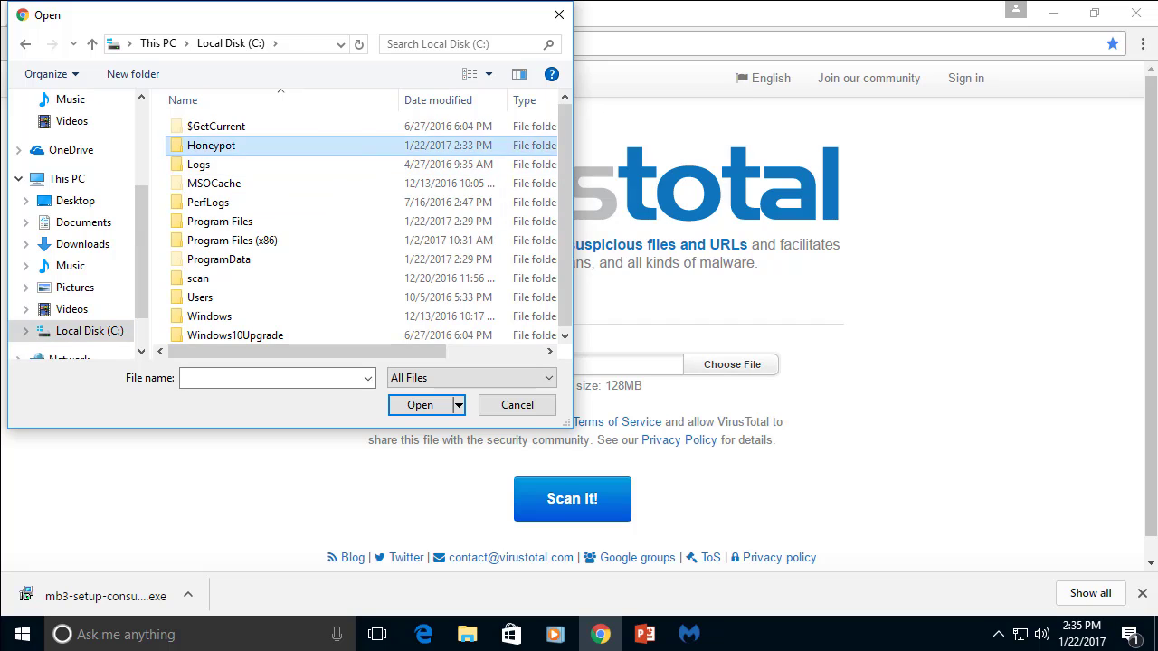
pyautogui.click(418, 405)
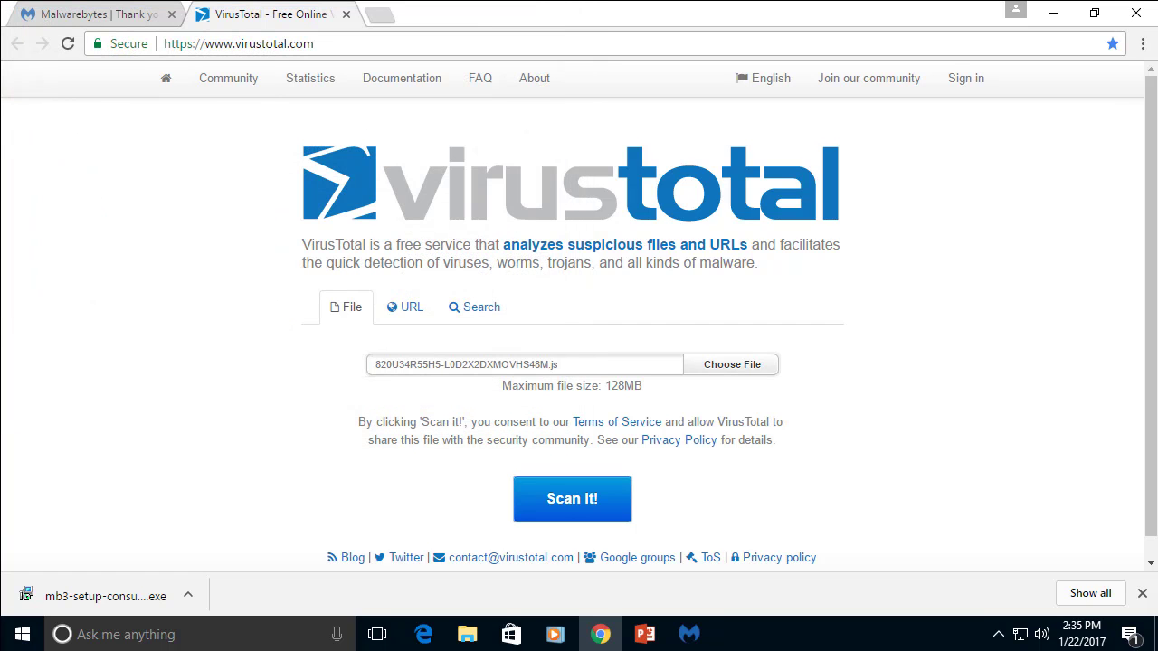
pyautogui.click(572, 499)
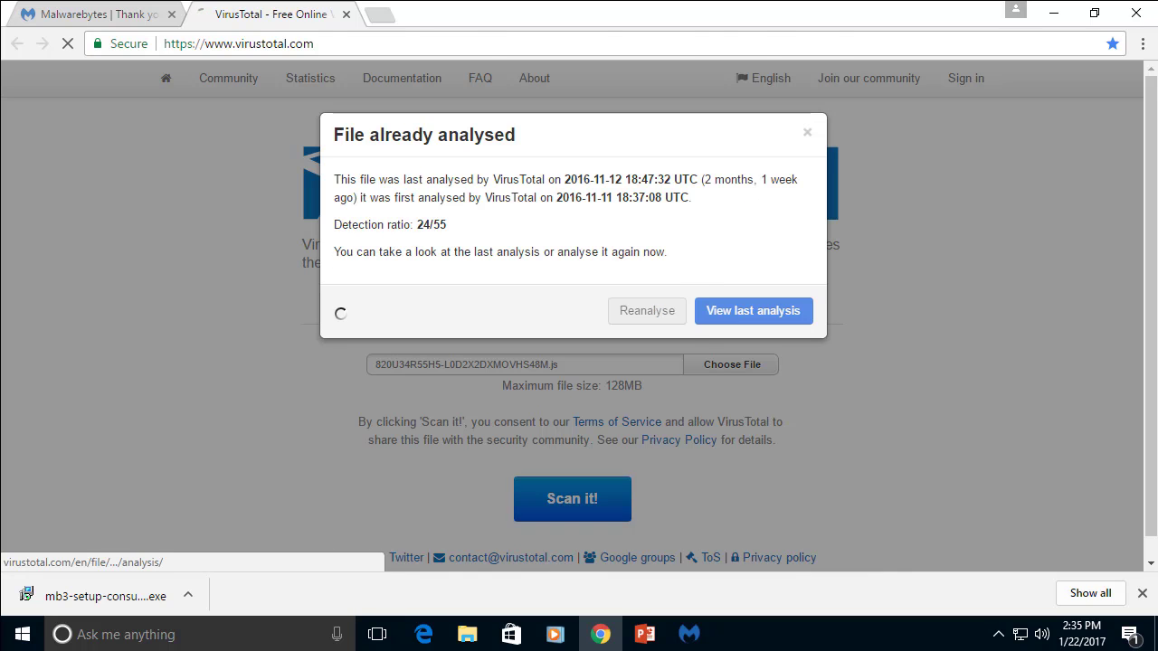
# - View the file's last analysis and review its 24/55 detection results
pyautogui.click(752, 311)
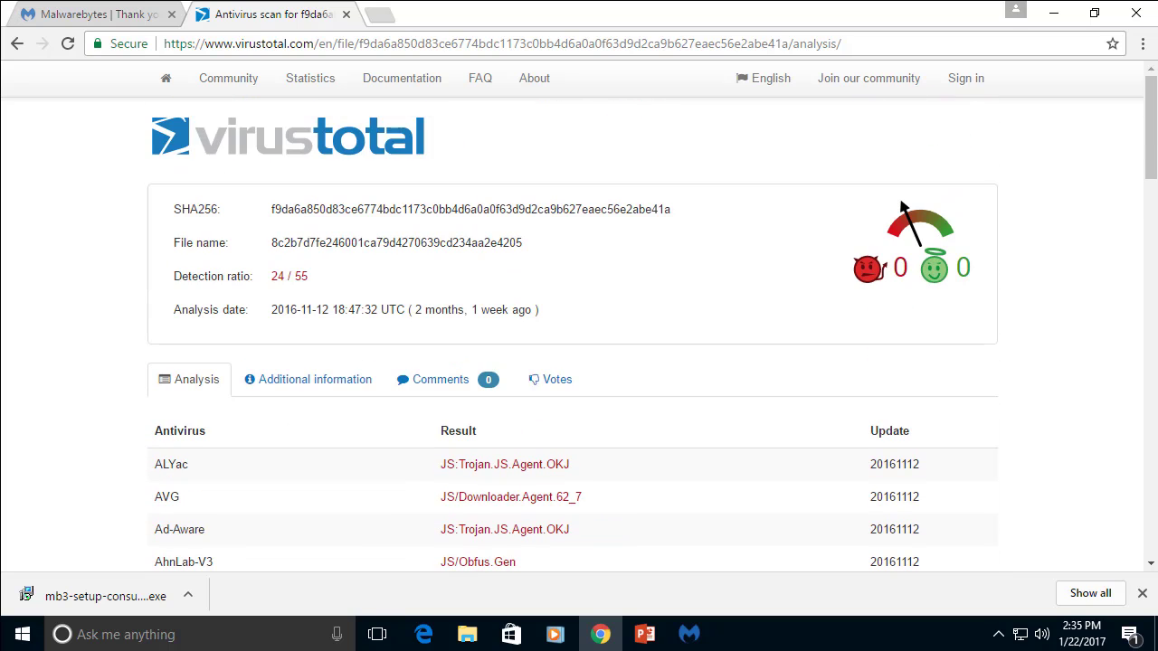
pyautogui.scroll(-3)
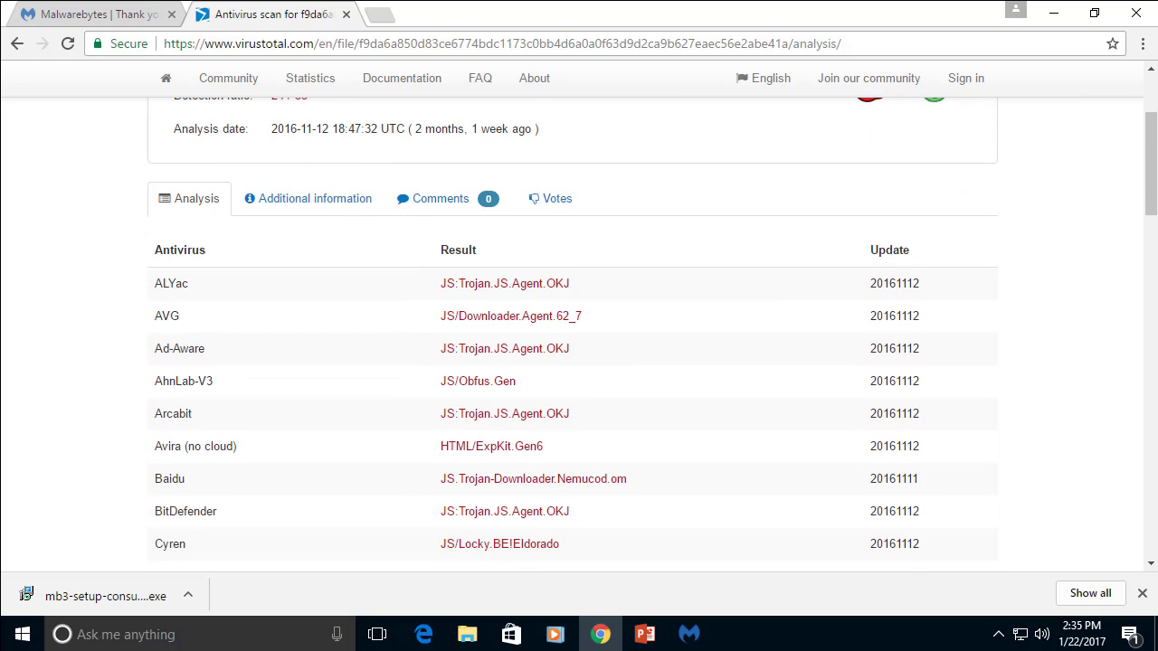
pyautogui.scroll(-3)
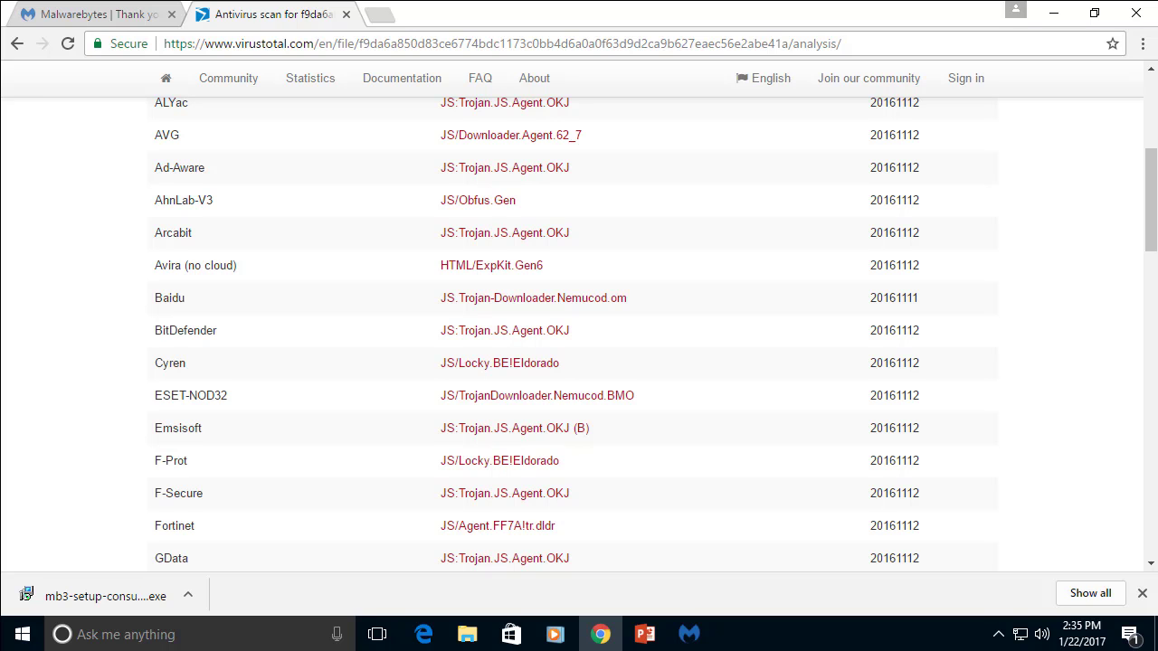
pyautogui.scroll(-3)
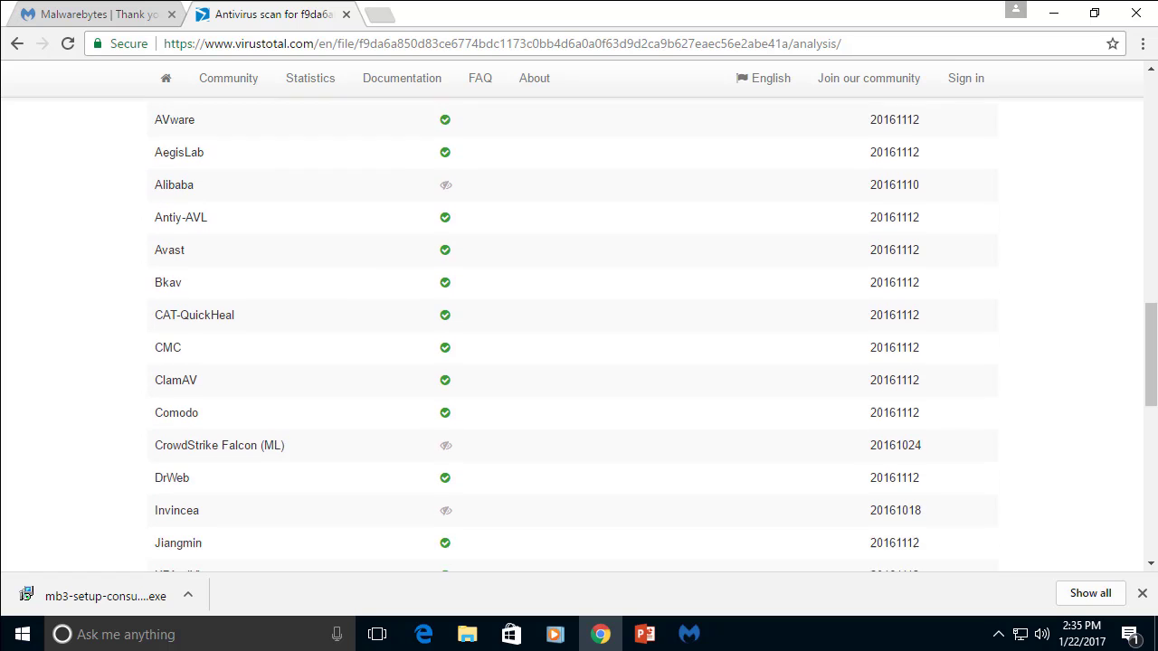
pyautogui.scroll(-3)
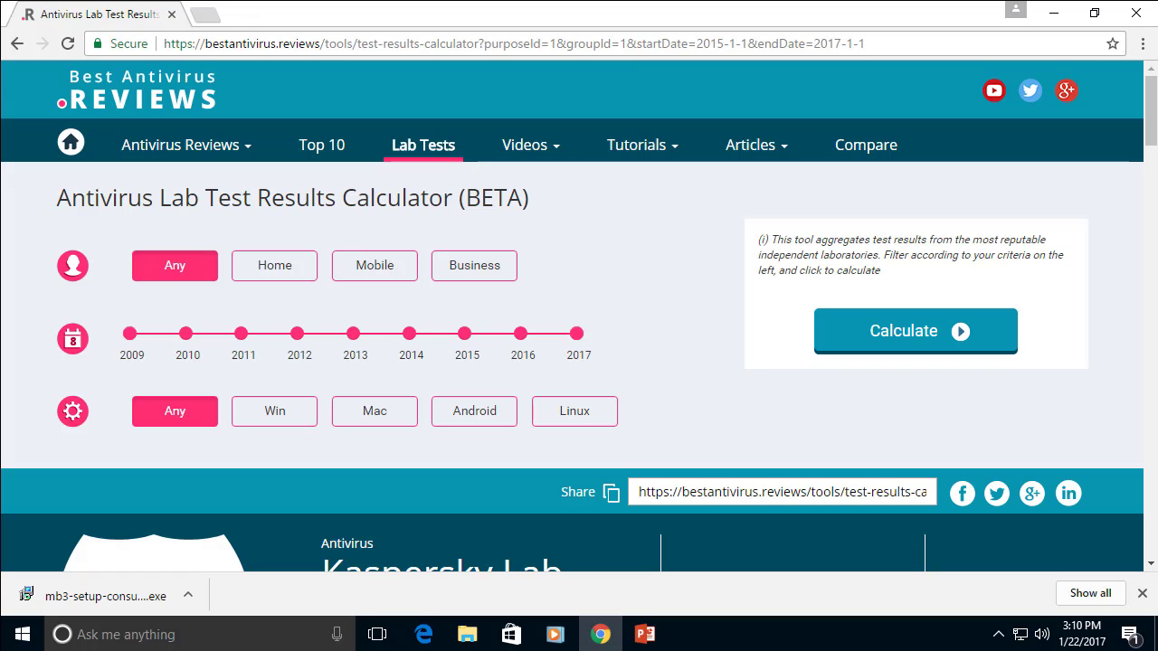
# - Calculate lab results for Home Windows antivirus products from 2015 to 2017
pyautogui.click(275, 265)
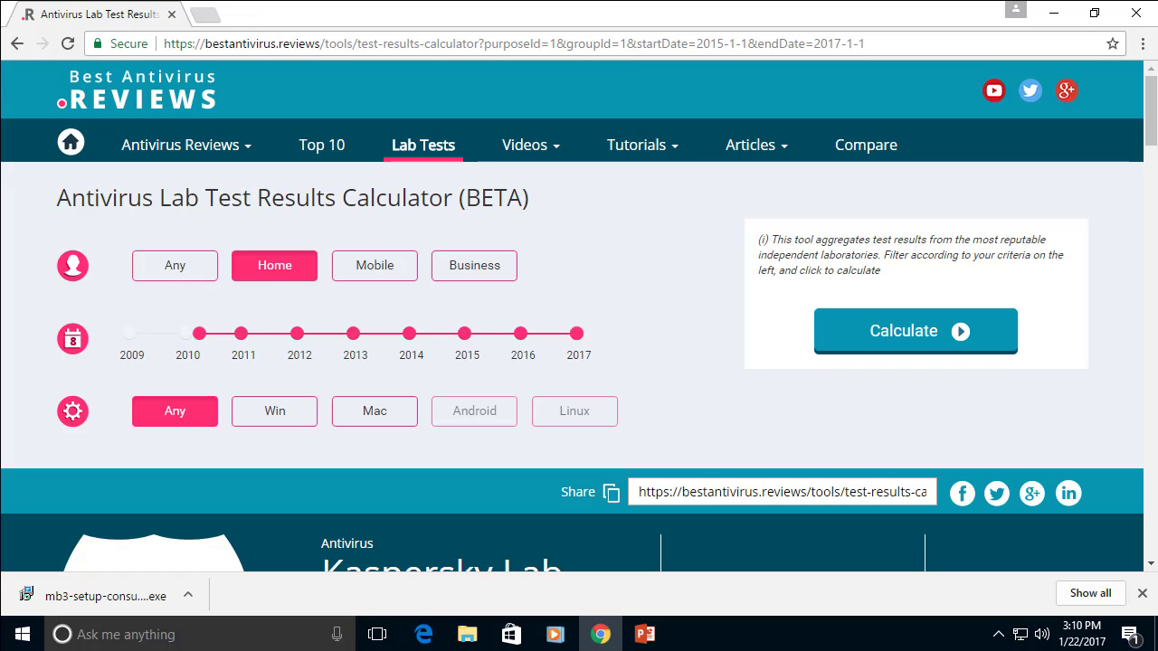
pyautogui.moveTo(185, 333); pyautogui.dragTo(491, 333)
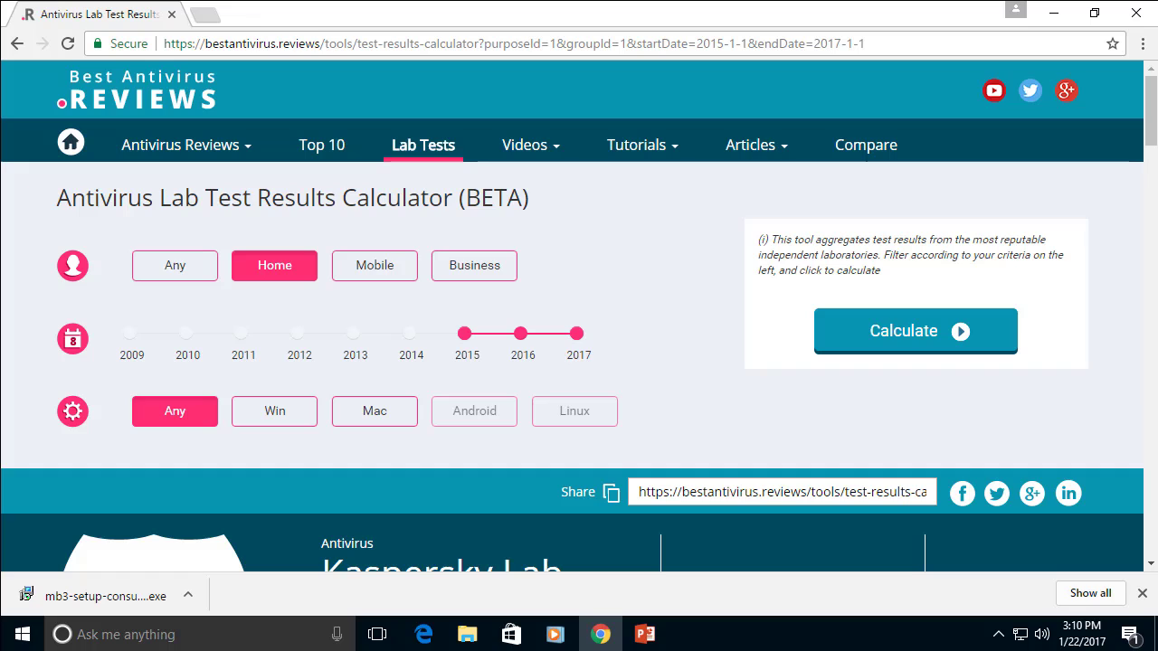
pyautogui.click(274, 411)
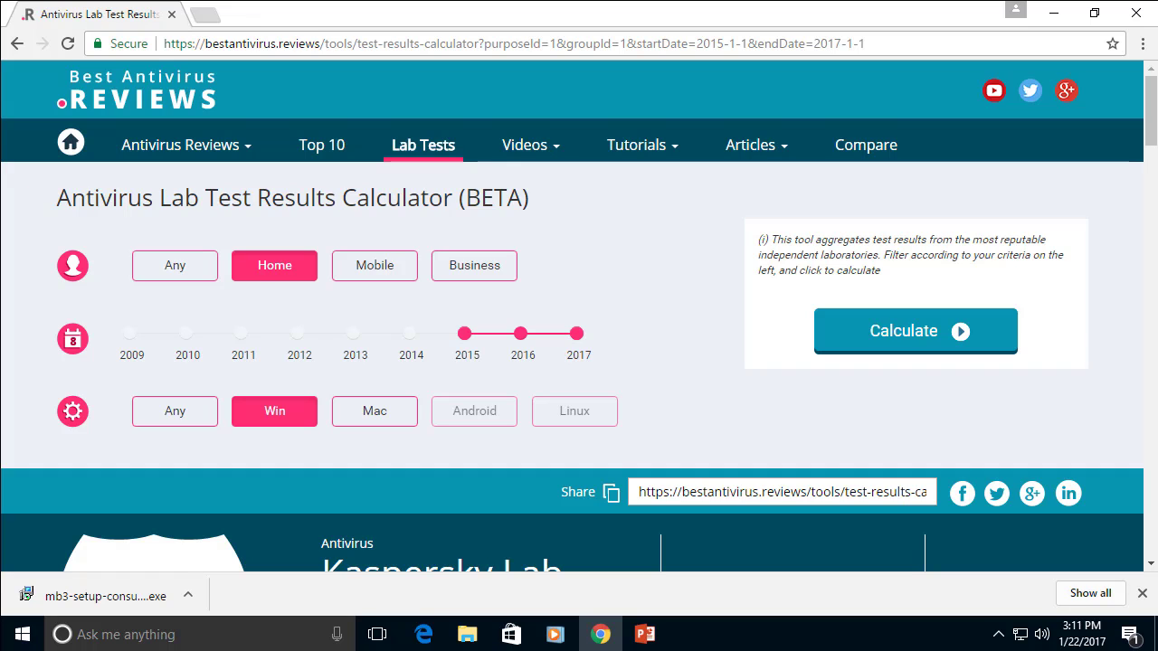
pyautogui.click(915, 331)
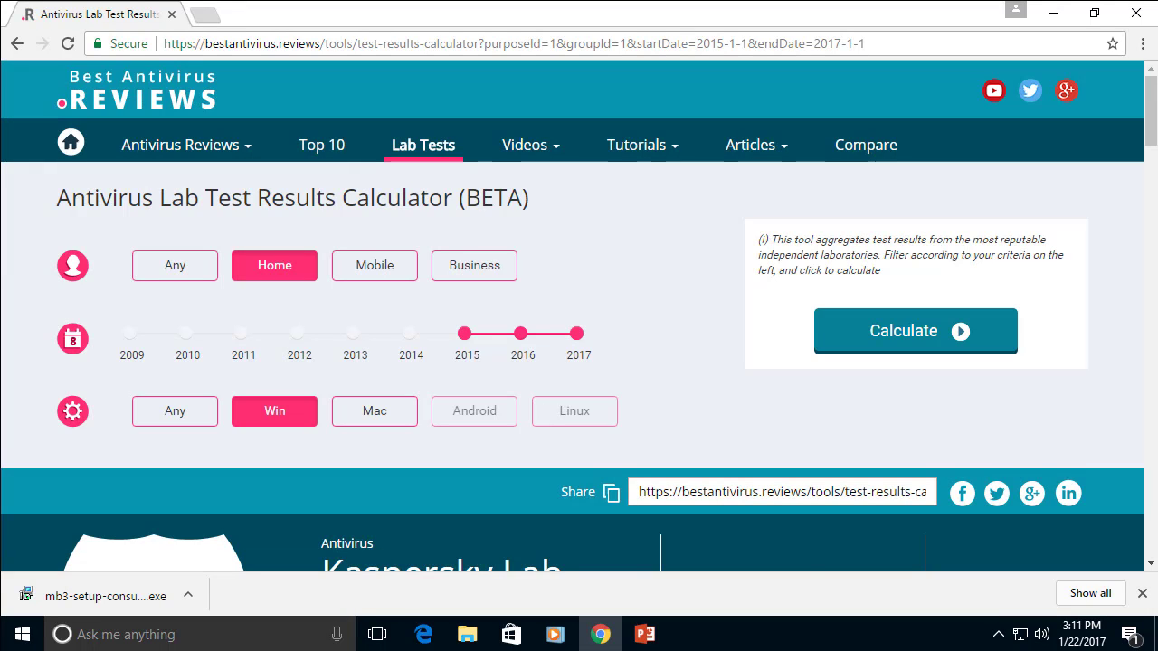
# - Dismiss the graph help and inspect the Dec 2015 Protection and Sep 2016 False Alerts points
pyautogui.scroll(-3)
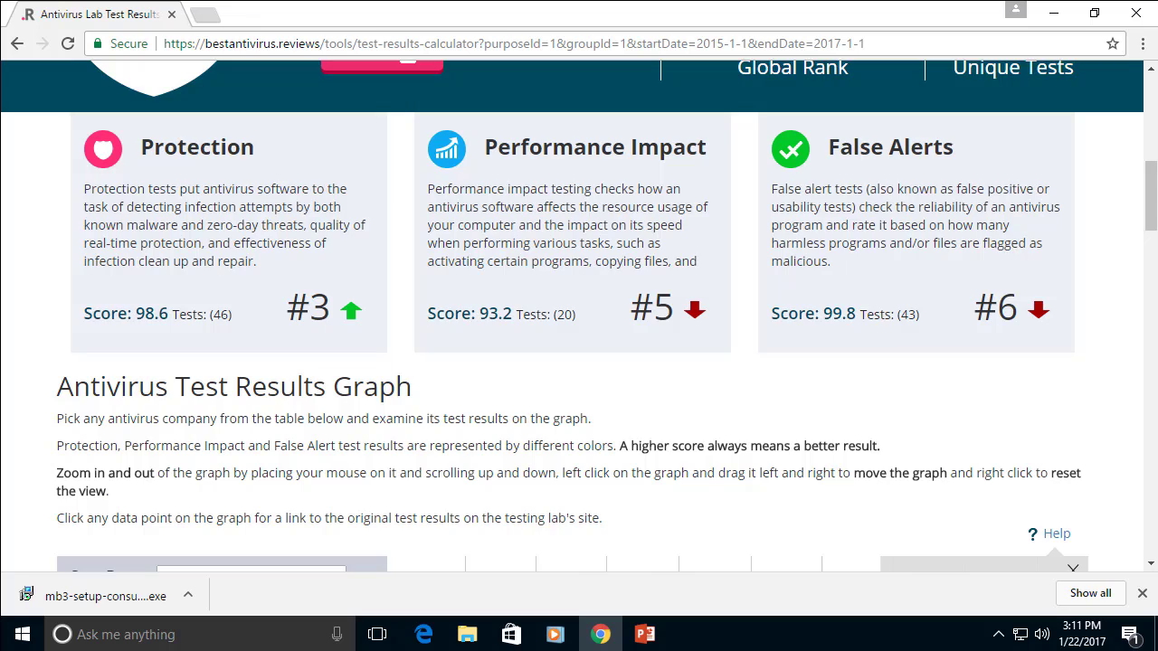
pyautogui.scroll(-3)
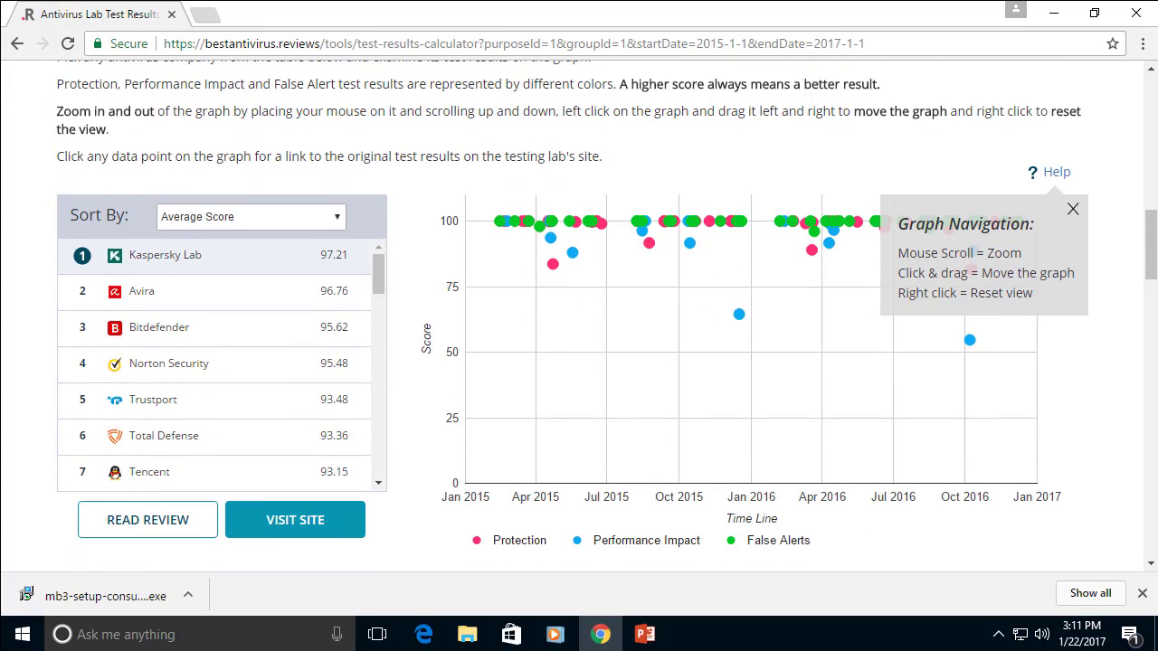
pyautogui.click(1072, 208)
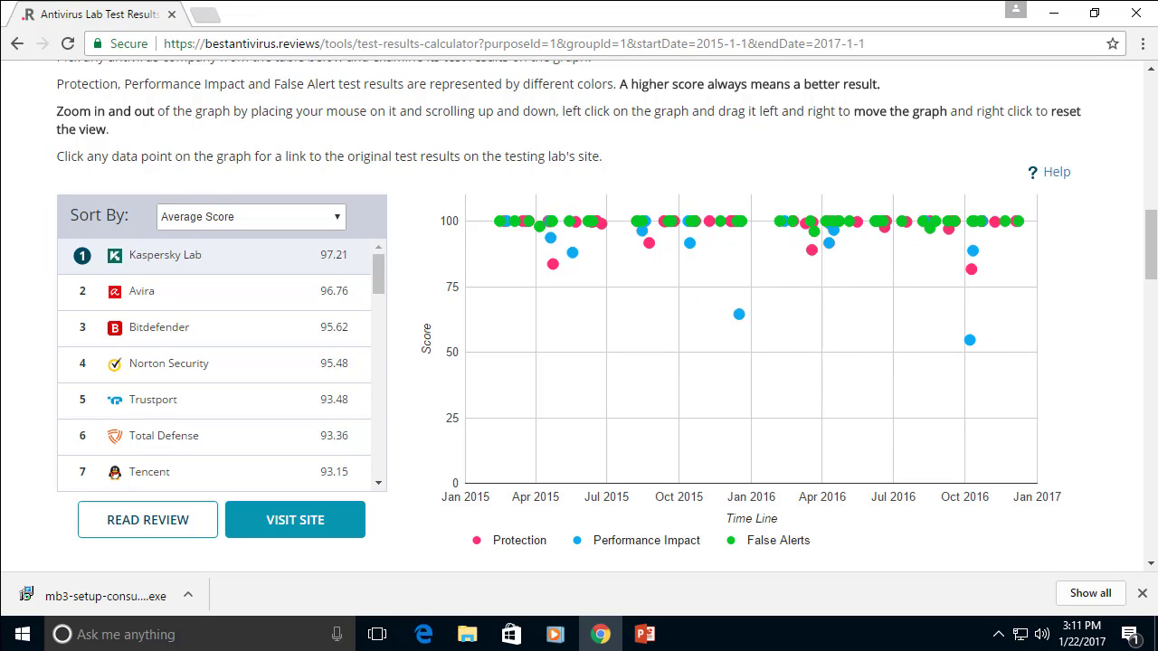
pyautogui.click(1019, 220)
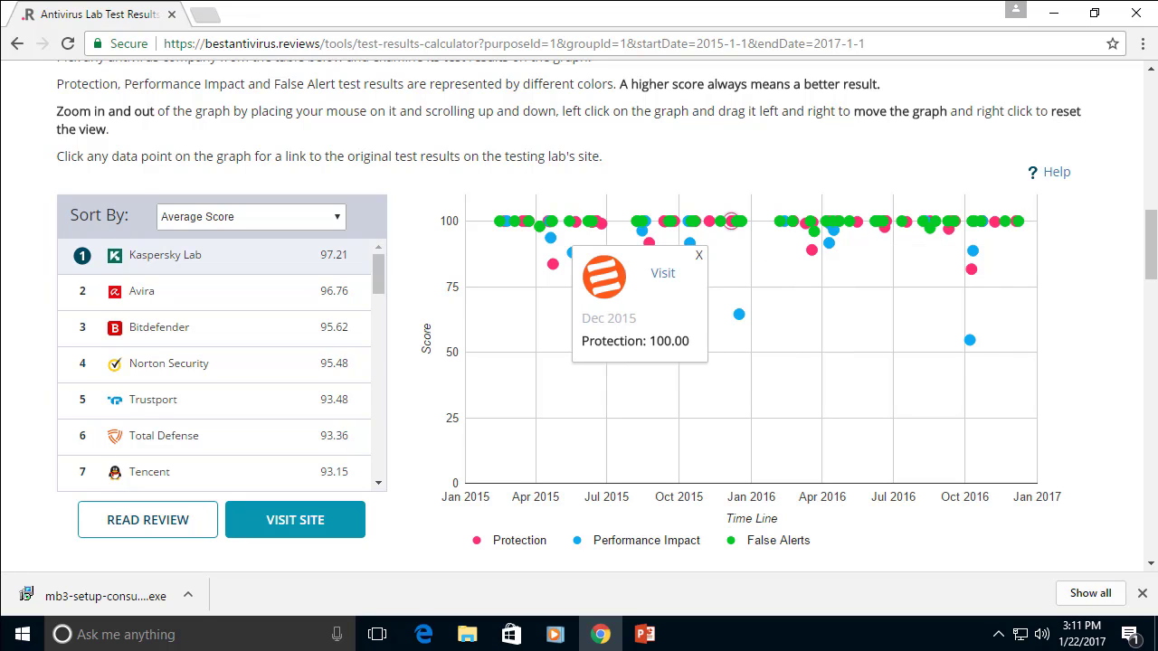
pyautogui.click(932, 217)
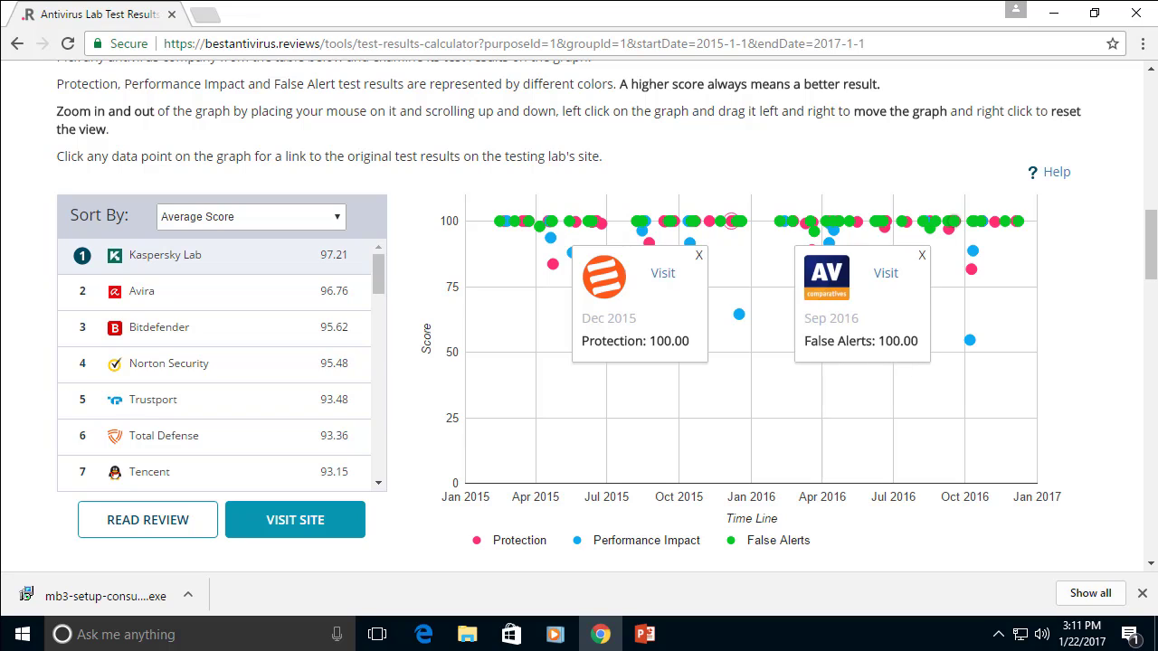